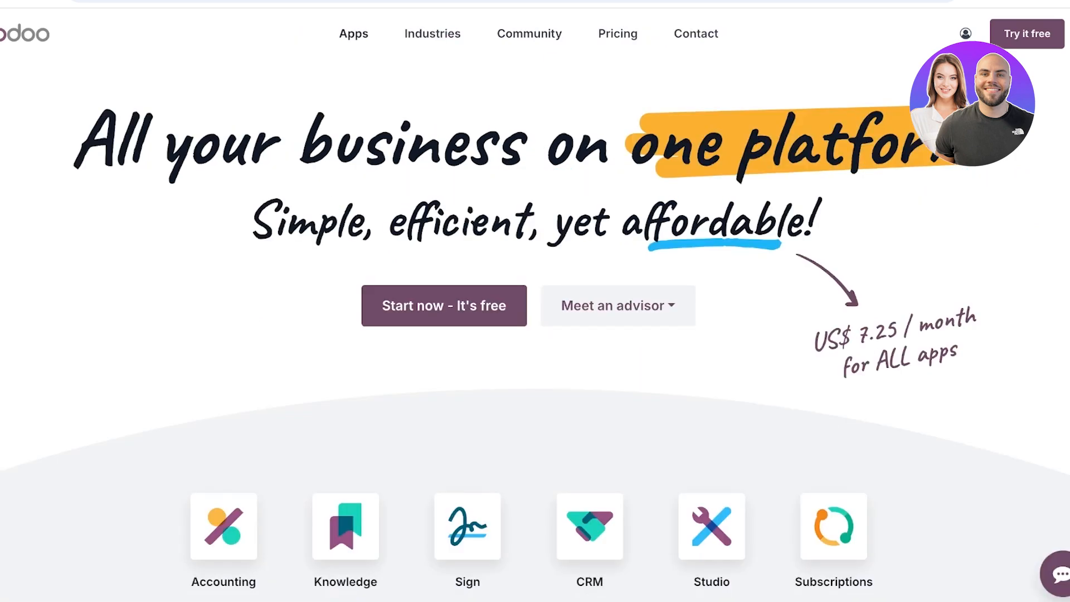
Go from Odoo's homepage to the Odoo Website product overview page via Website Builder
{"action": "left_click", "coordinate": [353, 33]}
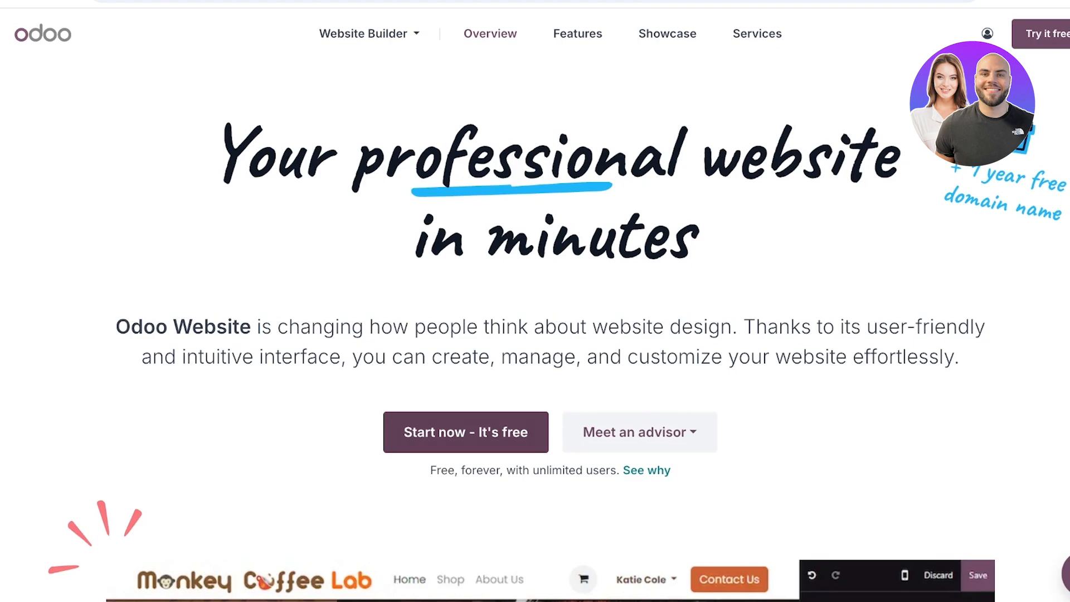
Start the free Odoo Website trial, enter a website name, and submit the sign-up form
{"action": "left_click", "coordinate": [466, 432]}
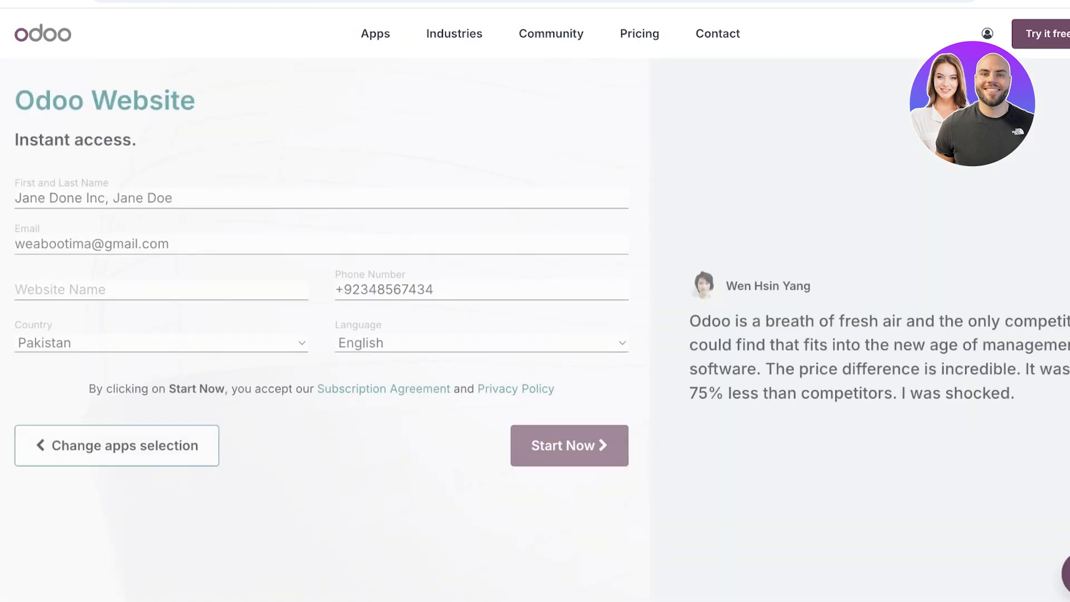
{"action": "left_click", "coordinate": [567, 445]}
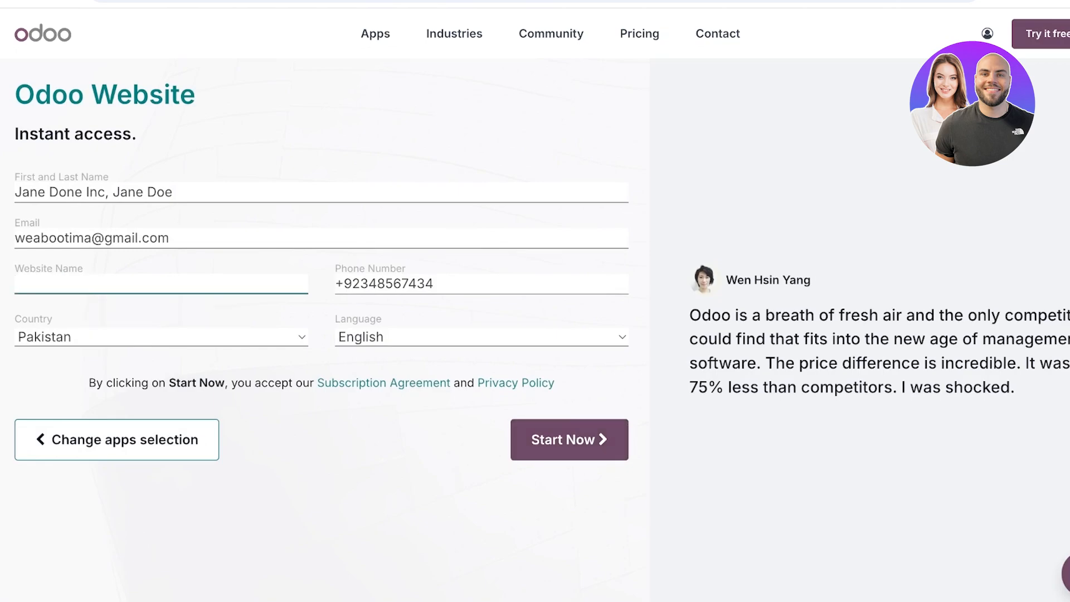
{"action": "type", "text": "Spen"}
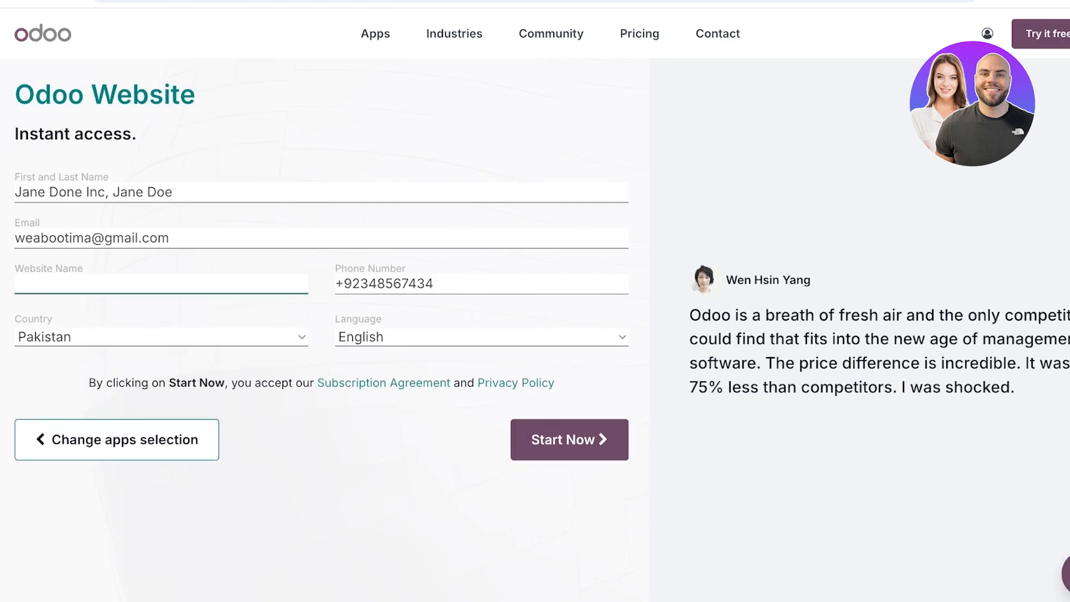
{"action": "type", "text": "Meraki"}
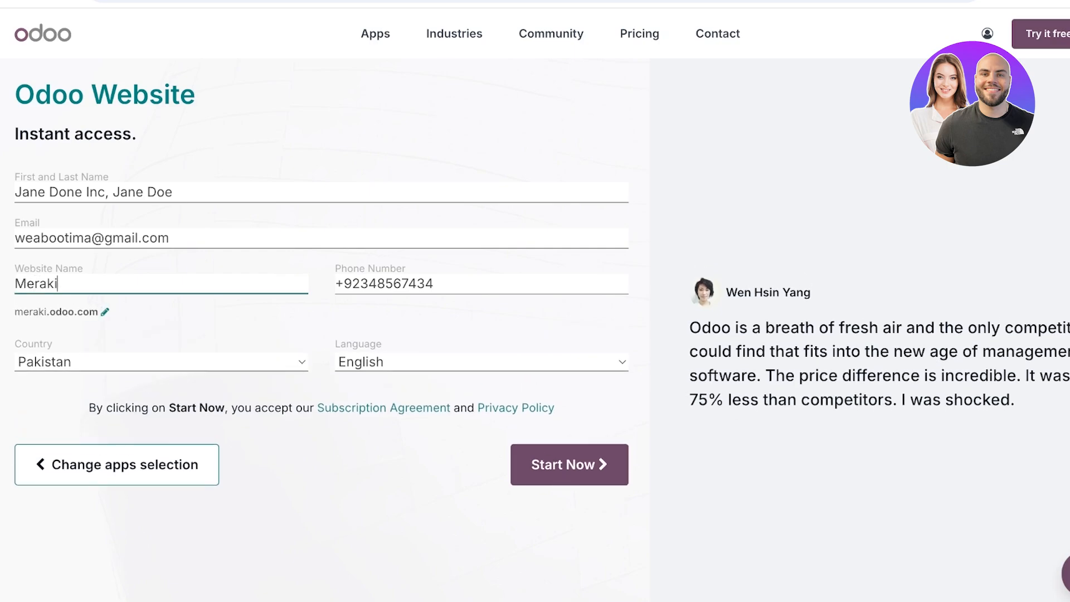
{"action": "type", "text": "Spencer"}
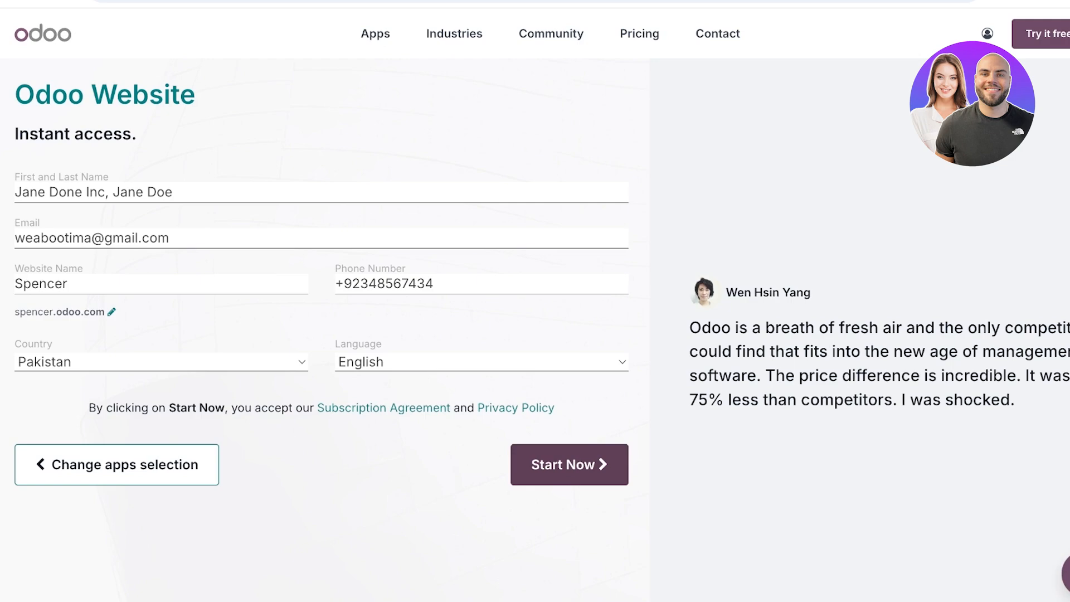
{"action": "left_click", "coordinate": [568, 465]}
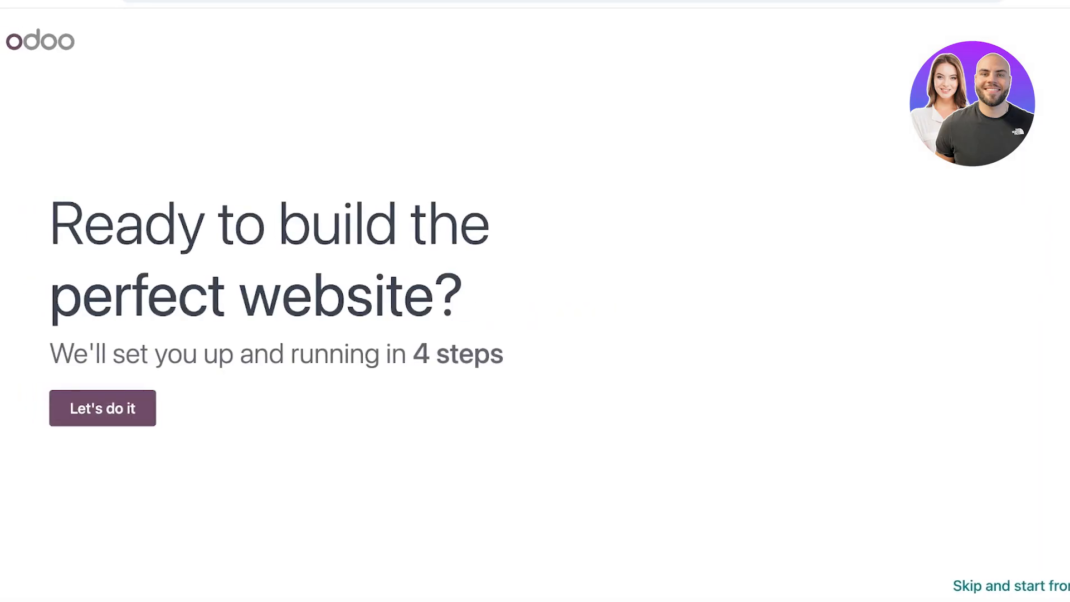
Describe the site as an online clothing store and choose its main objective in the setup wizard
{"action": "left_click", "coordinate": [101, 407]}
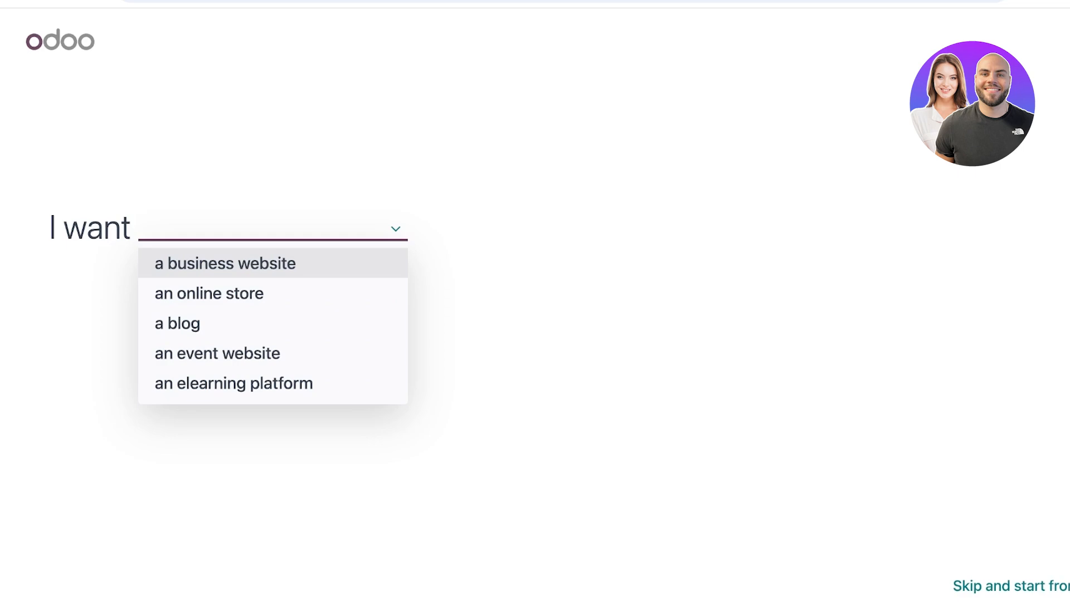
{"action": "mouse_move", "coordinate": [208, 292]}
{"action": "type", "text": "c"}
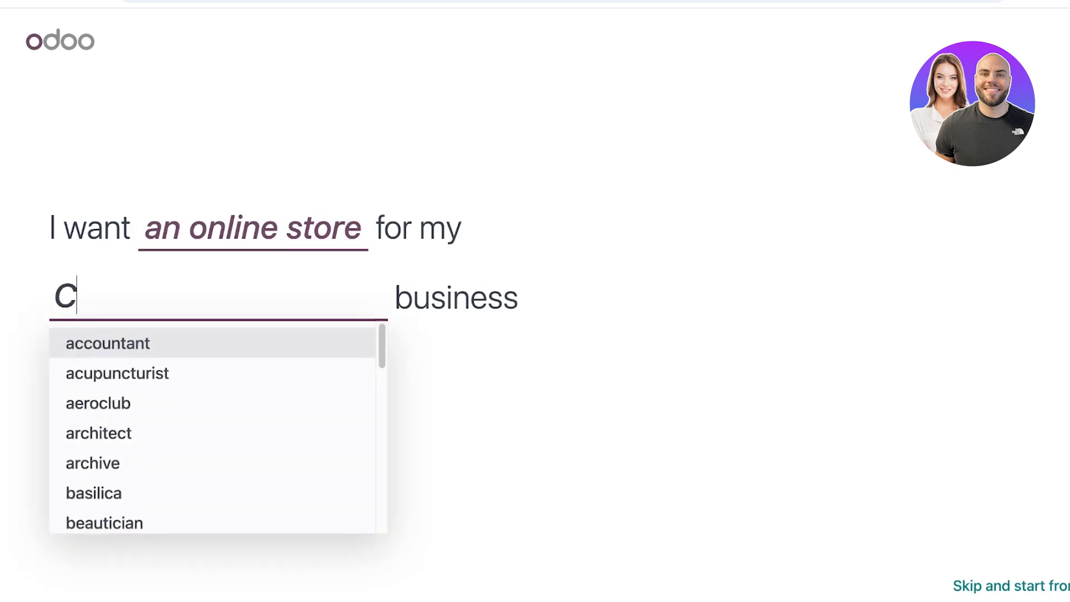
{"action": "type", "text": "lothing"}
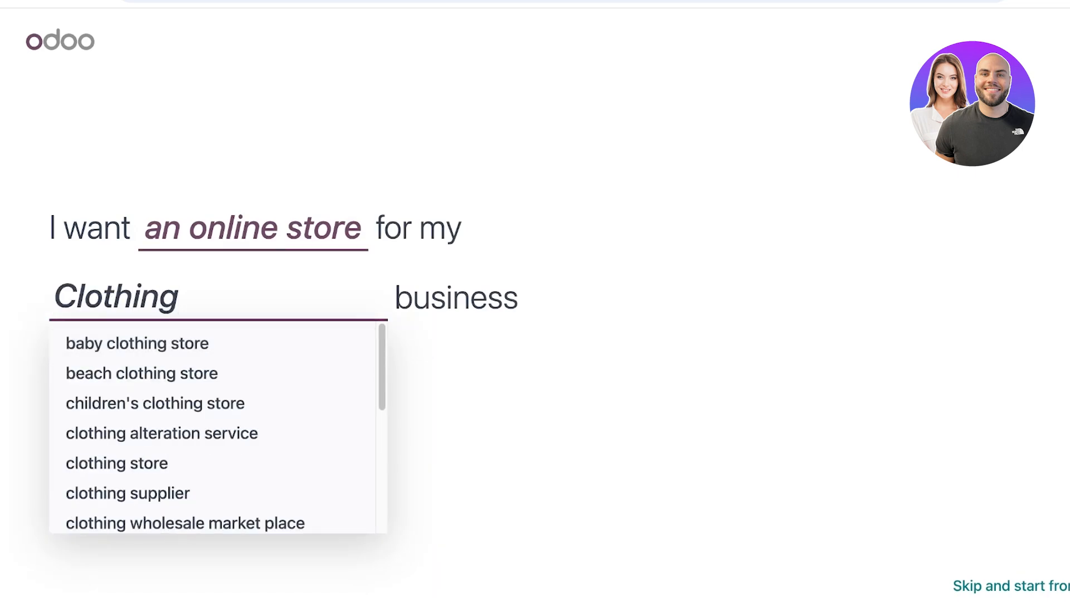
{"action": "left_click", "coordinate": [117, 462]}
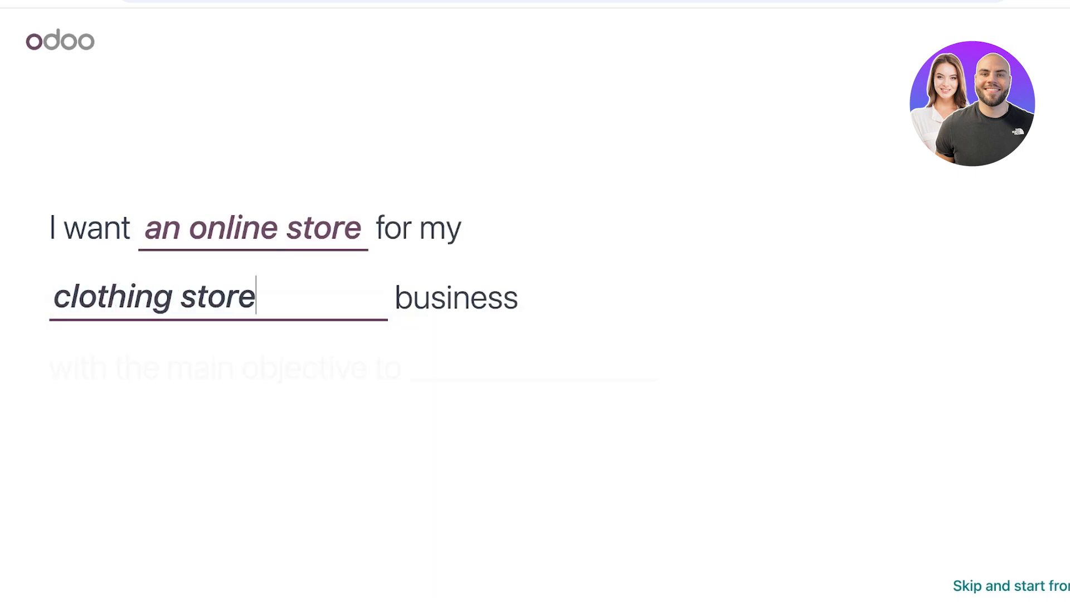
{"action": "left_click", "coordinate": [532, 368]}
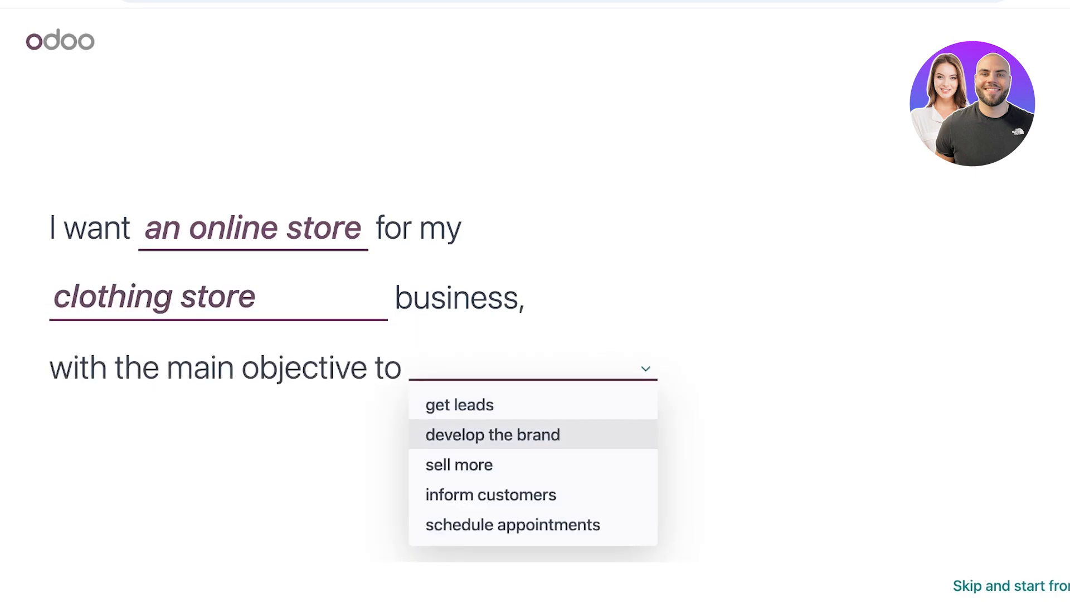
{"action": "left_click", "coordinate": [491, 435]}
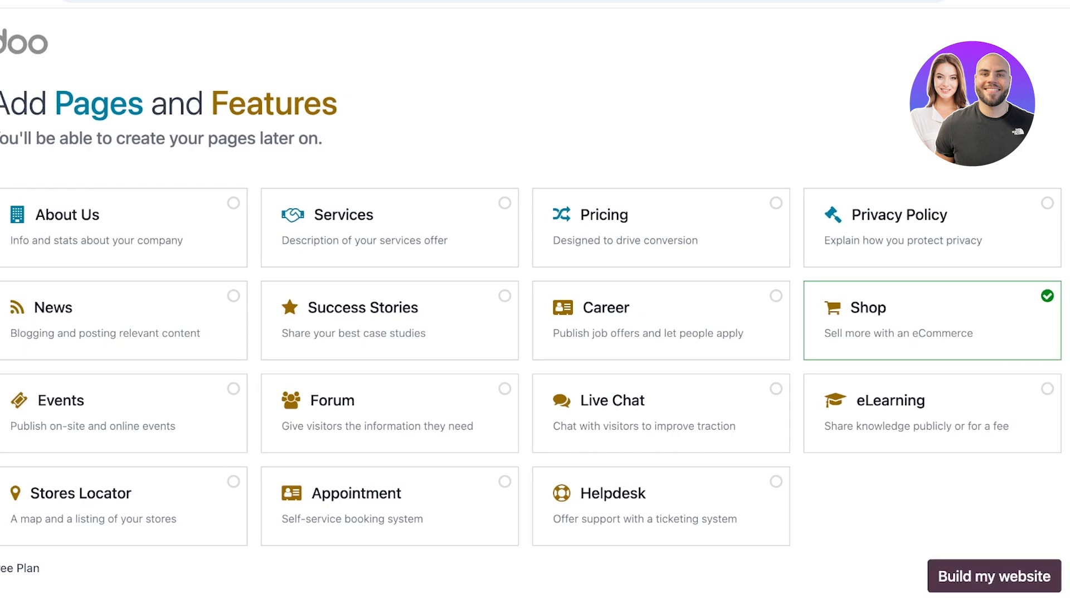
Build the website and browse the extra themes to pick a clothing-store theme
{"action": "left_click", "coordinate": [992, 575]}
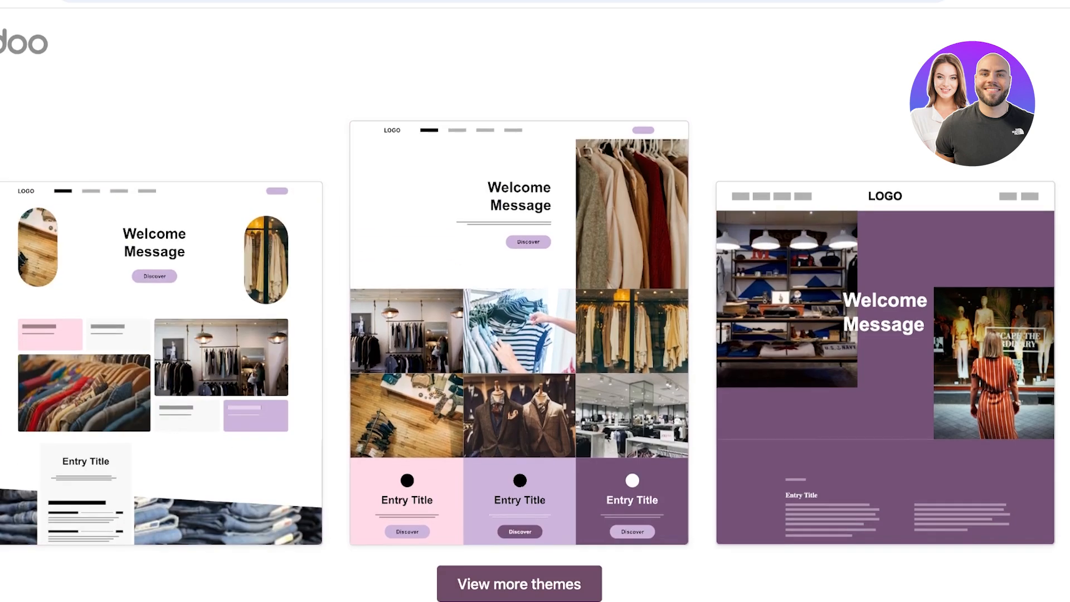
{"action": "left_click", "coordinate": [518, 583]}
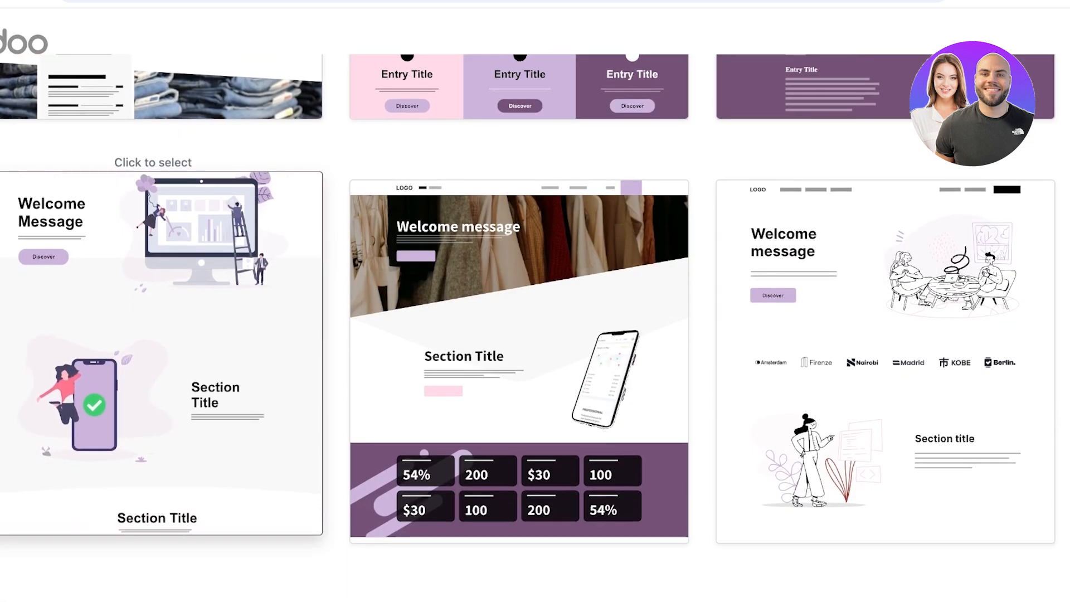
{"action": "scroll", "scroll_direction": "down", "scroll_amount": 3}
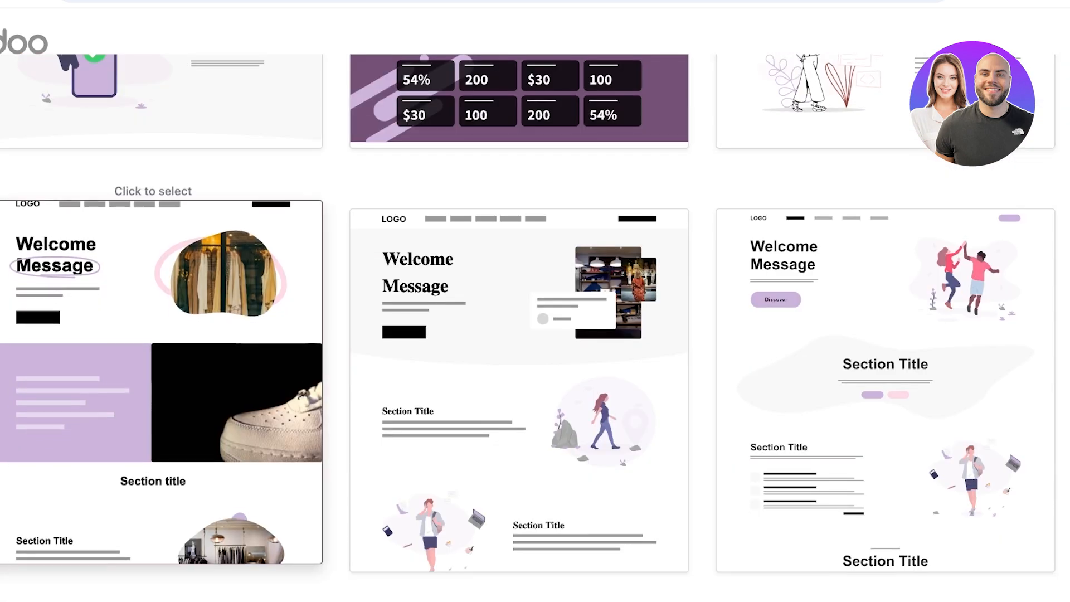
{"action": "scroll", "scroll_direction": "down", "scroll_amount": 3}
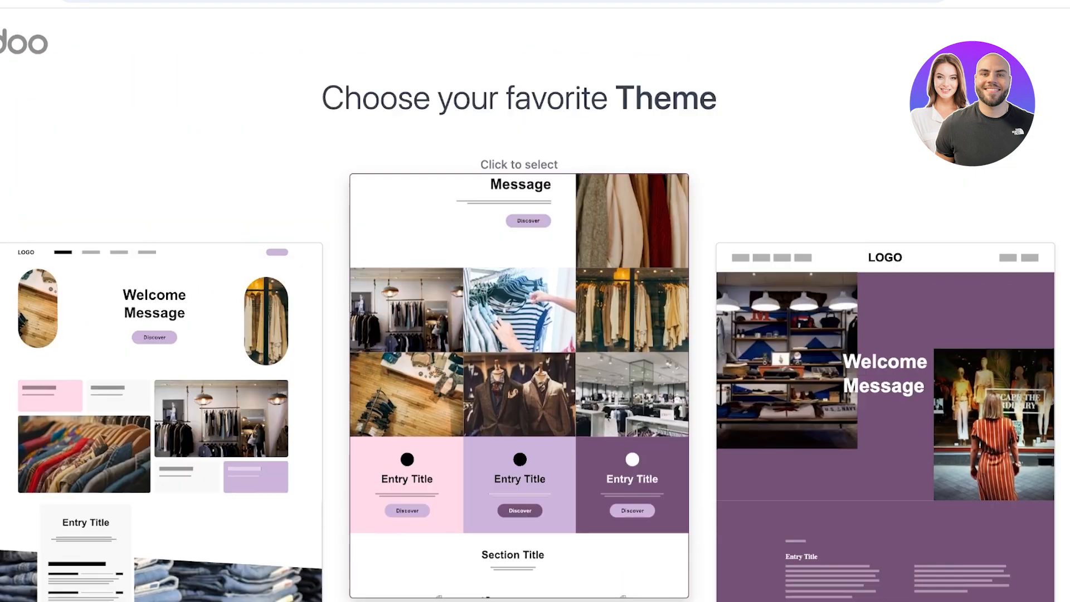
{"action": "scroll", "scroll_direction": "down", "scroll_amount": 3}
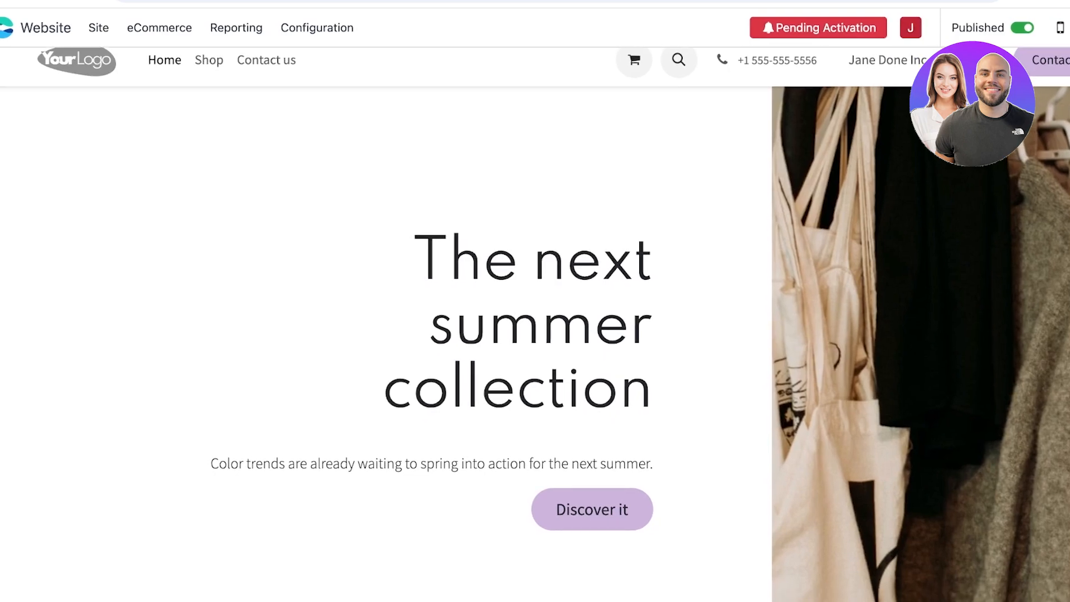
Open the homepage in edit mode with the building-blocks panel shown
{"action": "scroll", "scroll_direction": "down", "scroll_amount": 3}
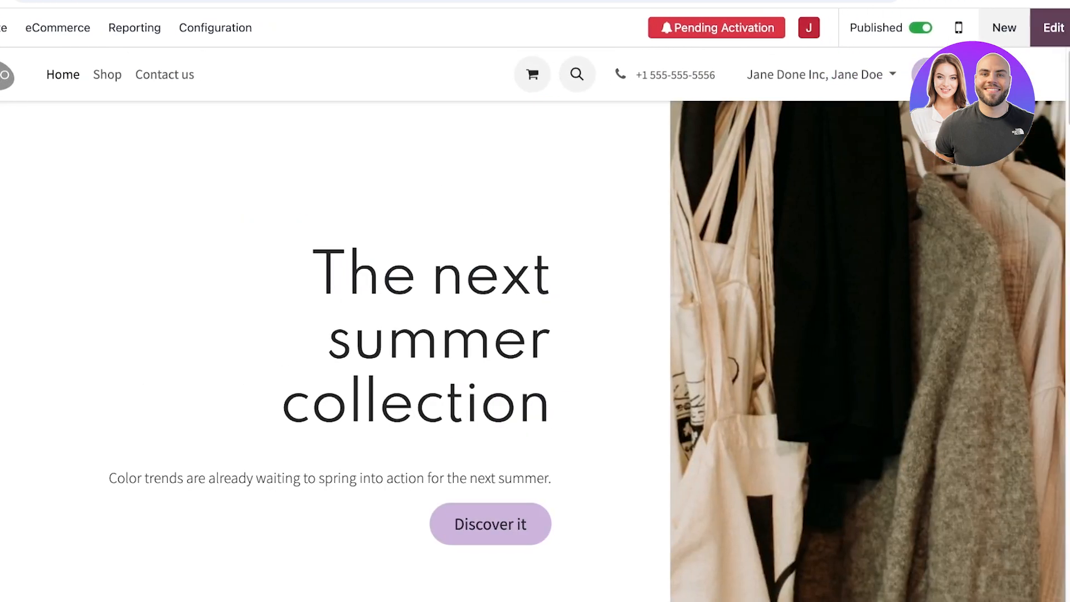
{"action": "left_click", "coordinate": [1053, 28]}
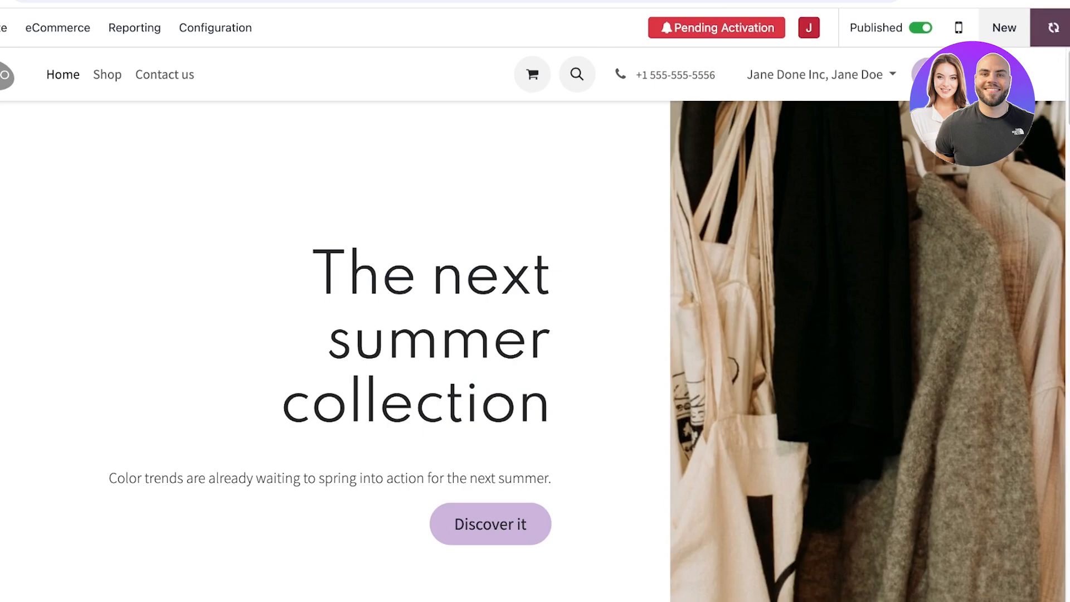
{"action": "left_click", "coordinate": [1004, 27]}
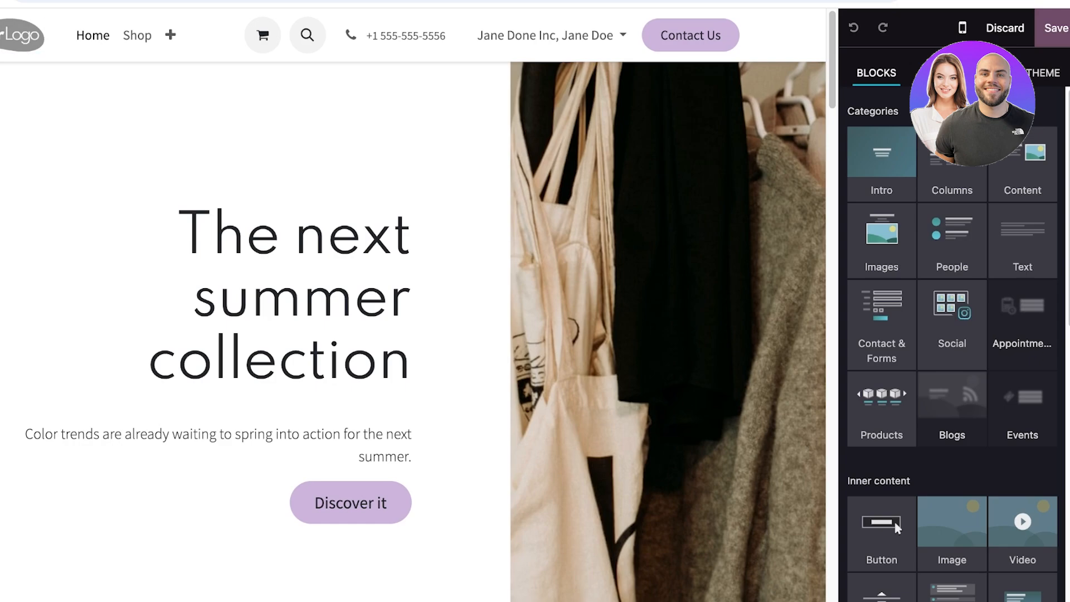
{"action": "scroll", "scroll_direction": "down", "scroll_amount": 3}
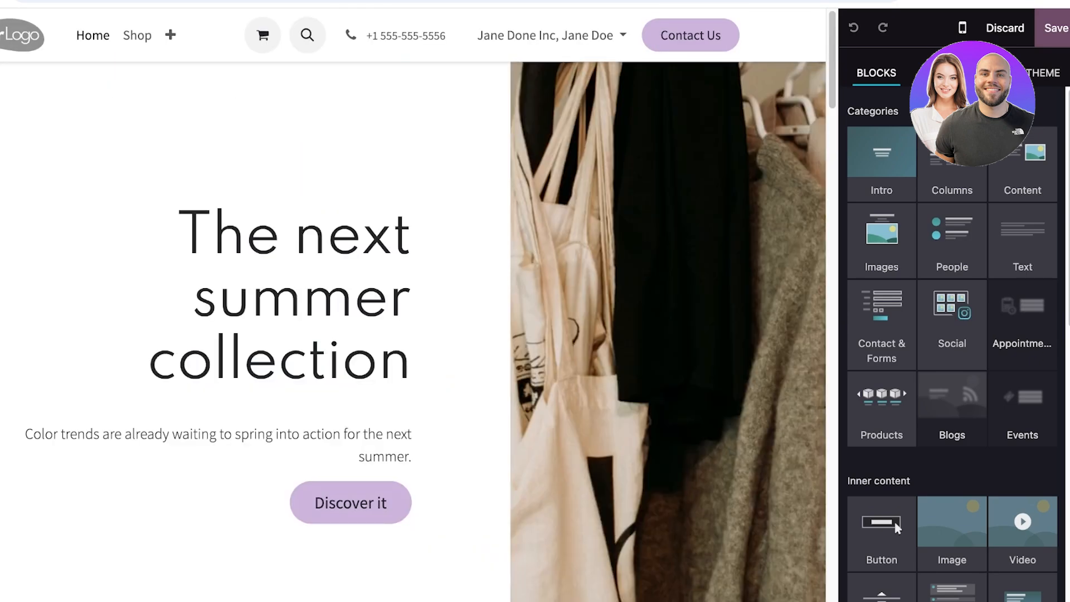
Select the header logo and discard the media dialog without choosing an image
{"action": "left_click", "coordinate": [22, 34]}
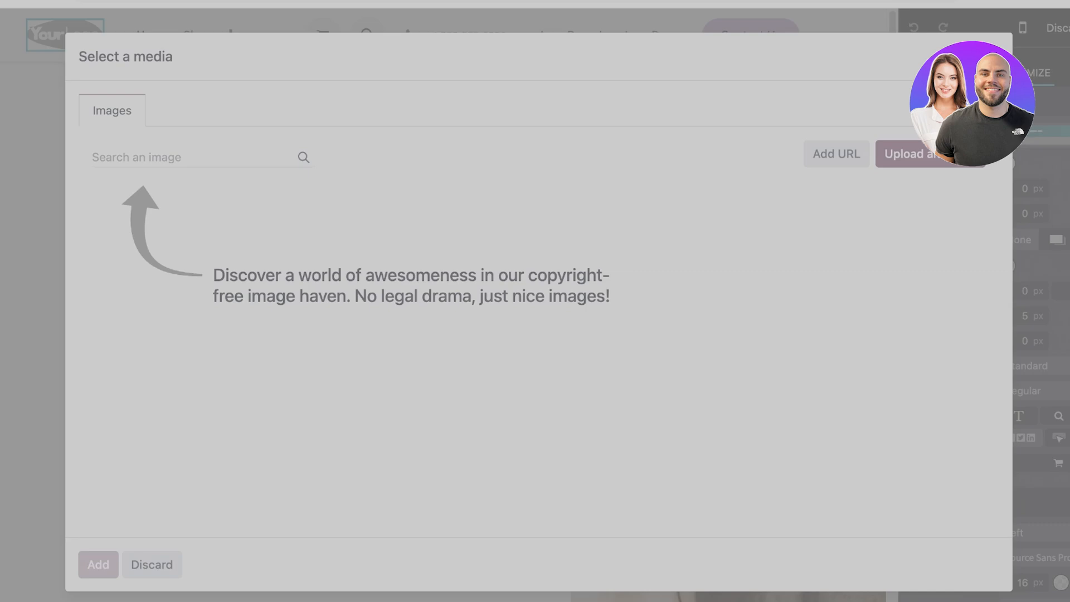
{"action": "left_click", "coordinate": [909, 154]}
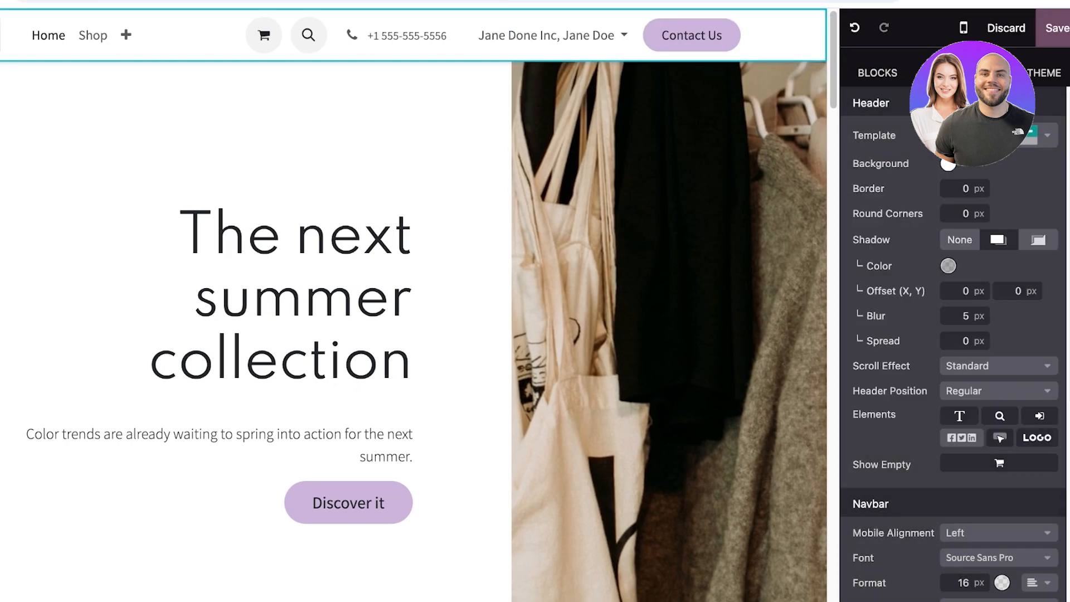
{"action": "scroll", "scroll_direction": "down", "scroll_amount": 3}
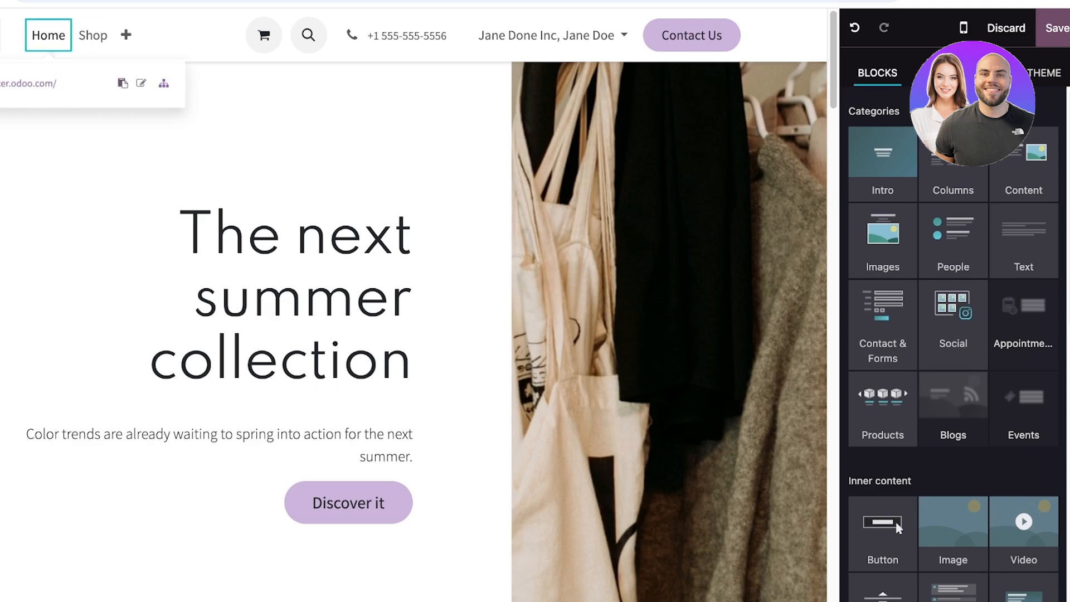
Delete the header phone number and empty the Contact Us button's label
{"action": "left_click", "coordinate": [409, 35]}
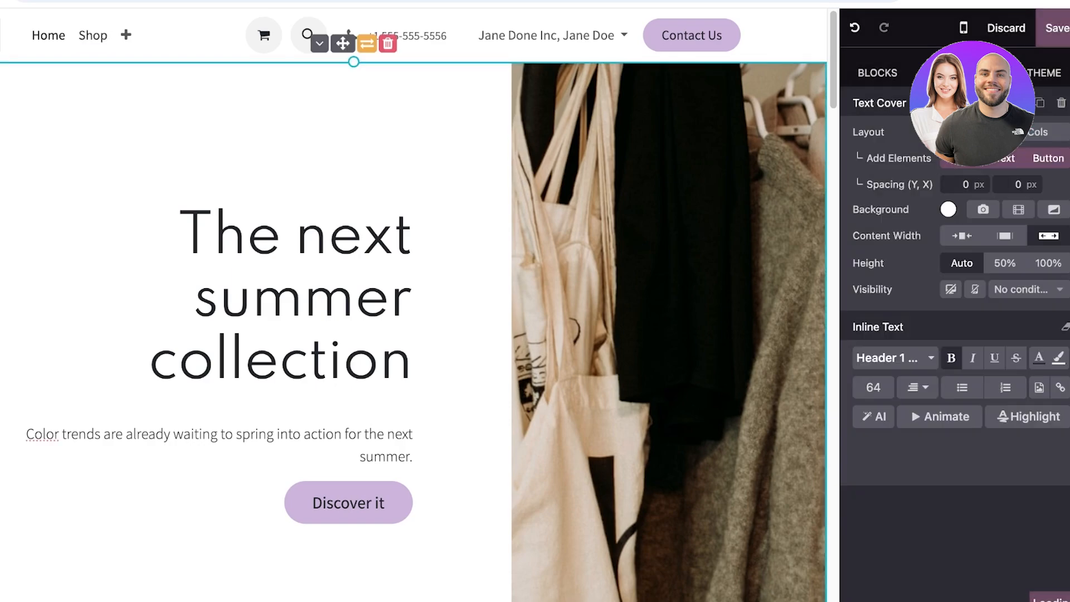
{"action": "left_click", "coordinate": [407, 34]}
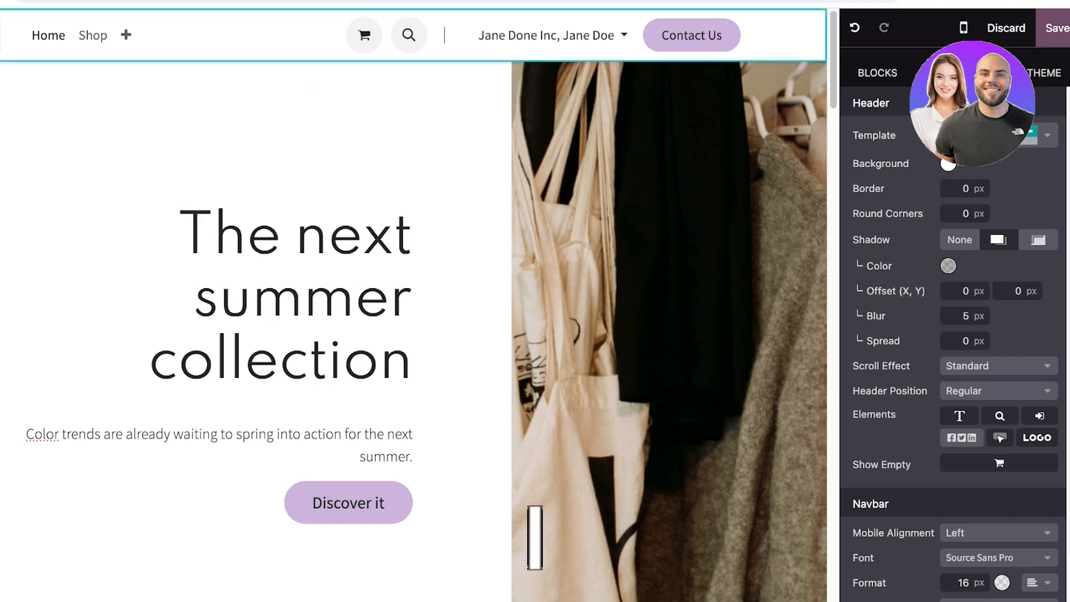
{"action": "double_click", "coordinate": [546, 34]}
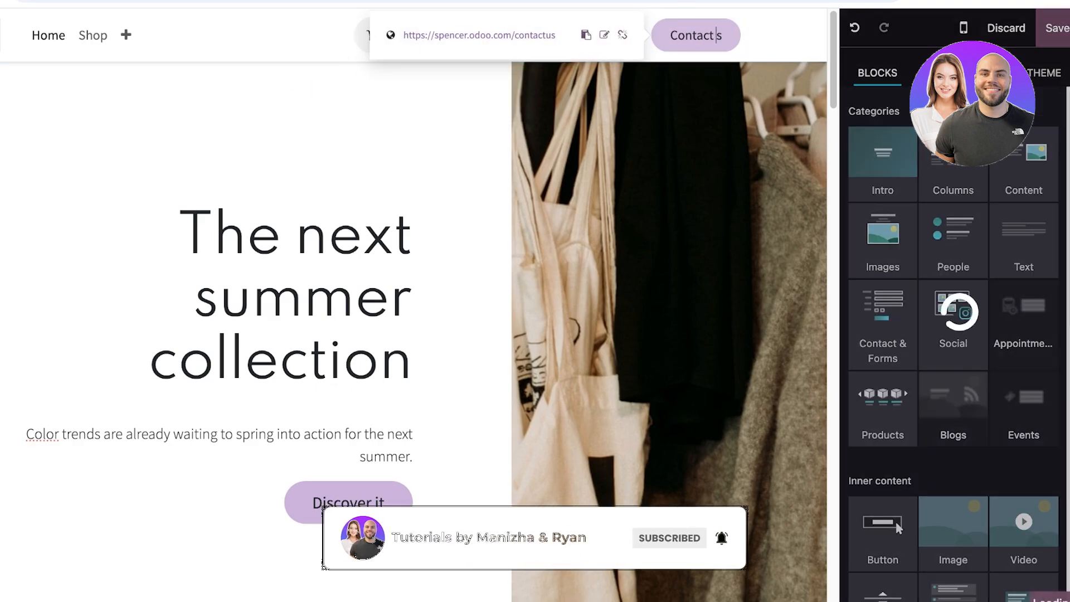
{"action": "left_click", "coordinate": [694, 35]}
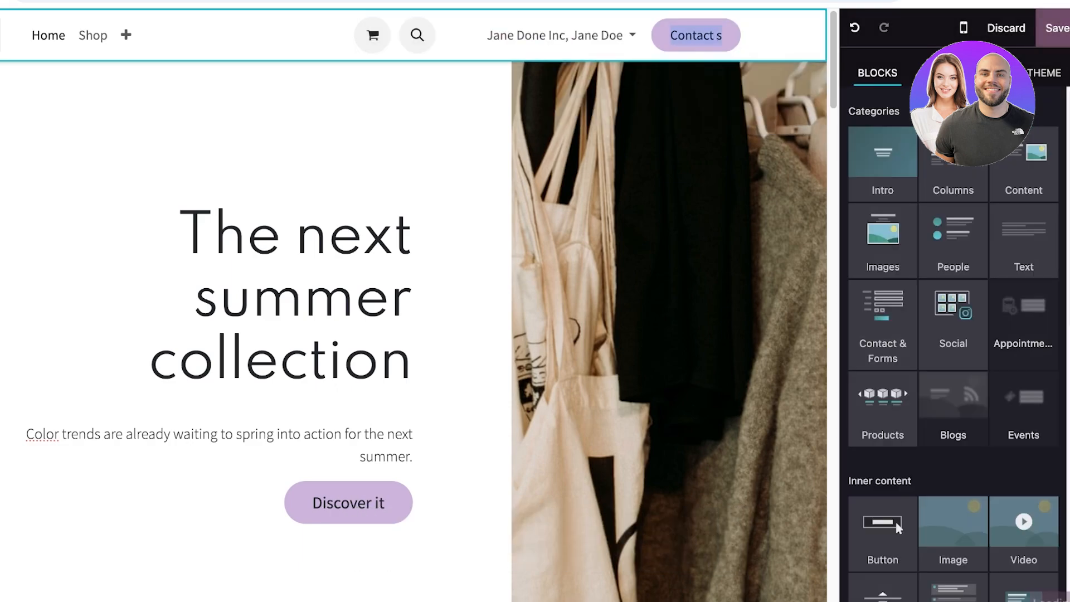
{"action": "left_click", "coordinate": [696, 35]}
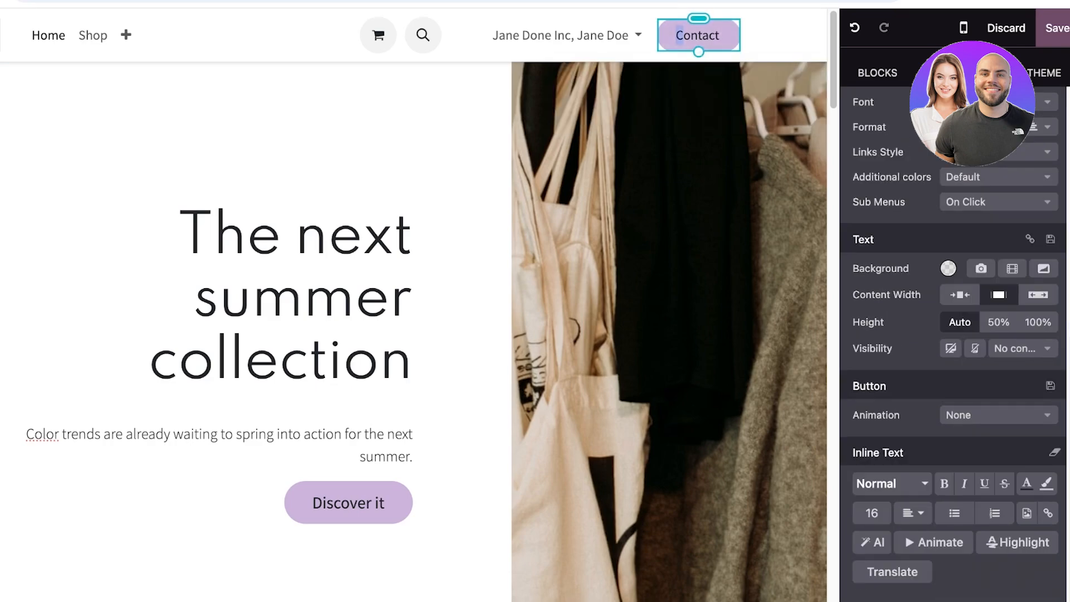
{"action": "left_click", "coordinate": [1006, 28]}
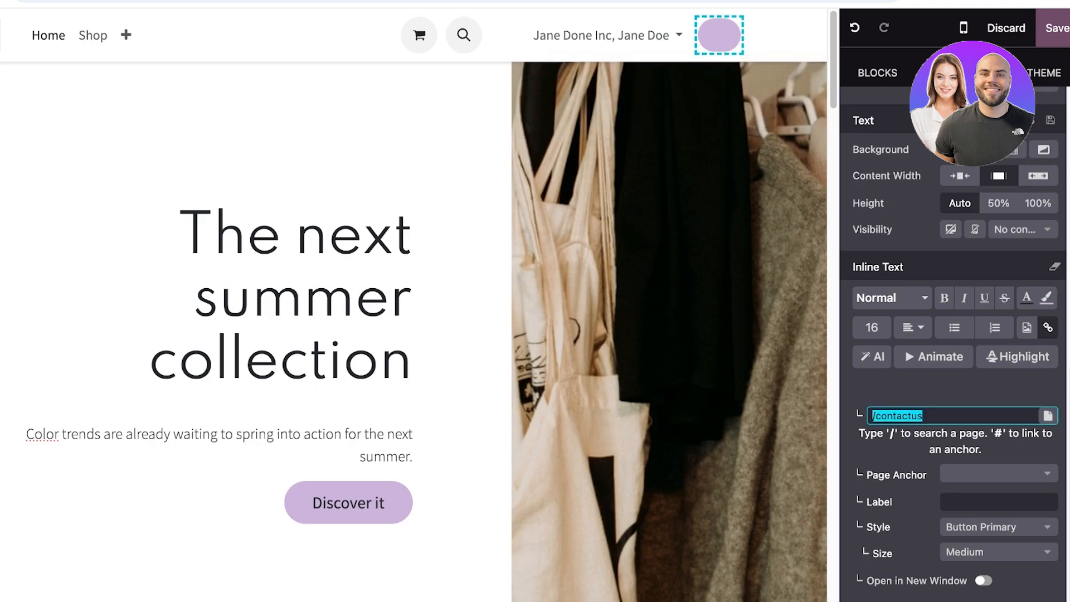
{"action": "left_click", "coordinate": [718, 35]}
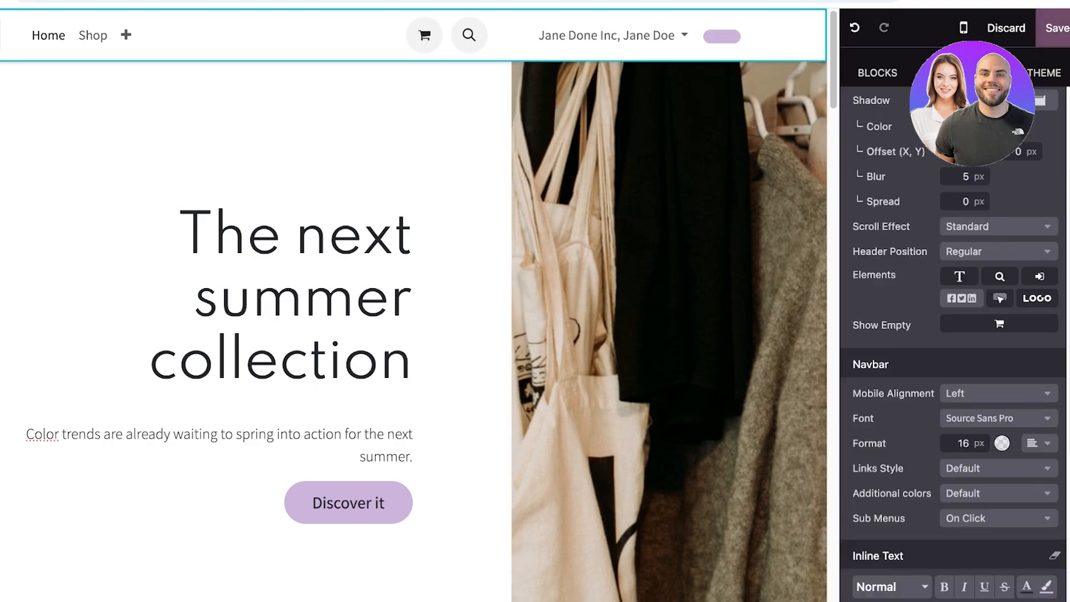
Save the header edits and dismiss the 'Page title not set' notification
{"action": "left_click", "coordinate": [684, 34]}
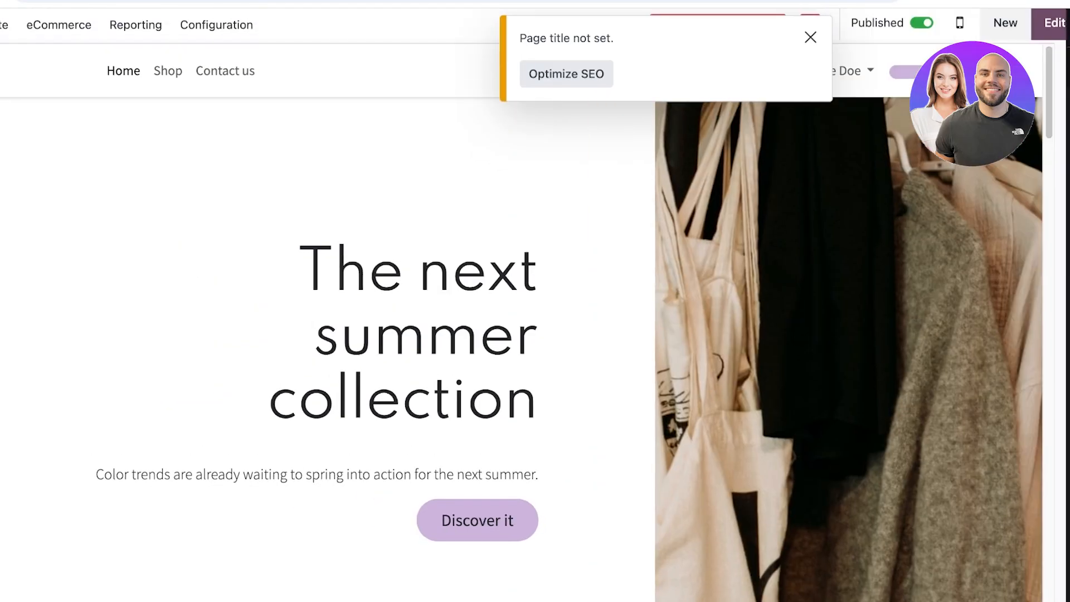
{"action": "left_click", "coordinate": [809, 37]}
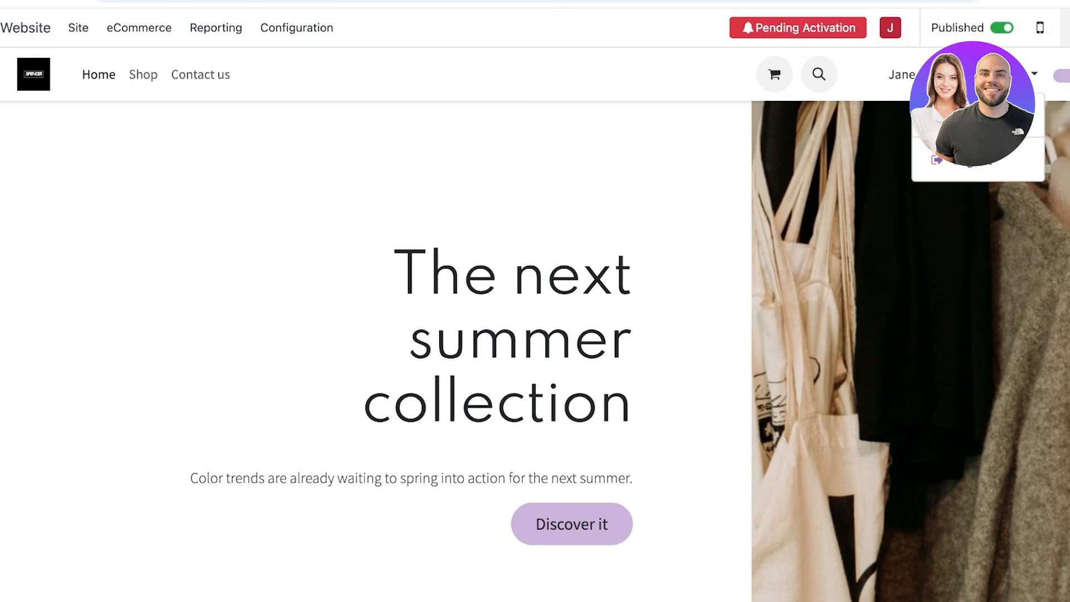
{"action": "left_click", "coordinate": [900, 74]}
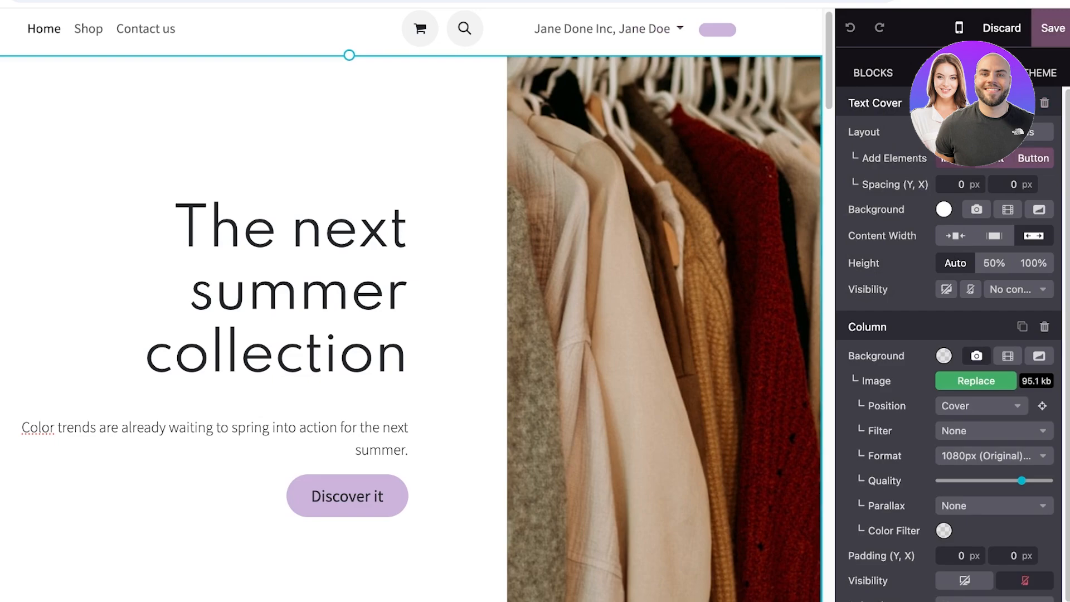
Swap the hanging-clothes hero photo for a model in a loose beige outfit
{"action": "left_click", "coordinate": [663, 273]}
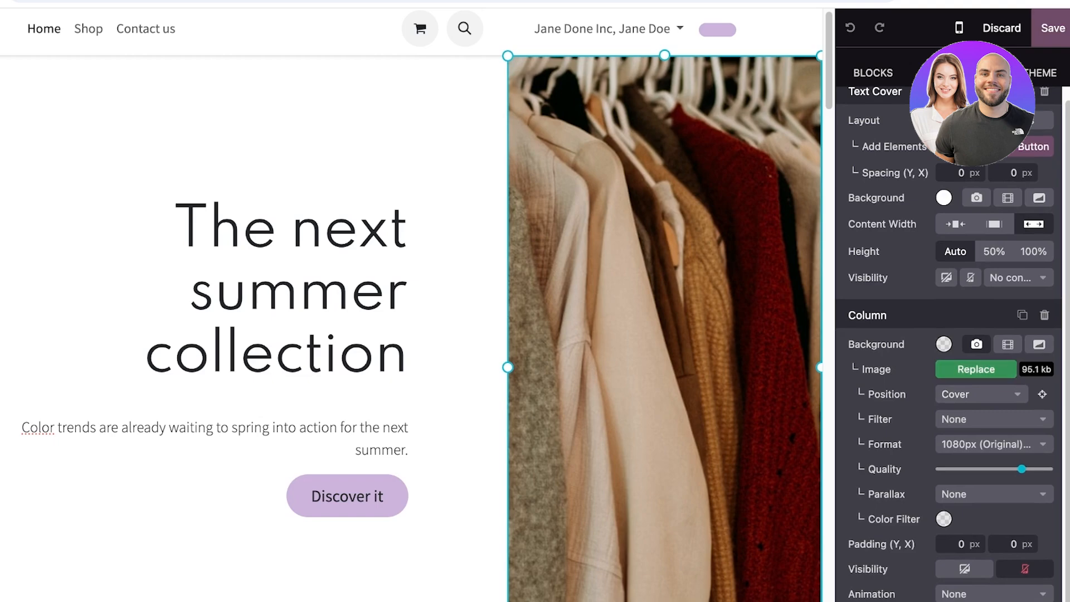
{"action": "left_click", "coordinate": [975, 369]}
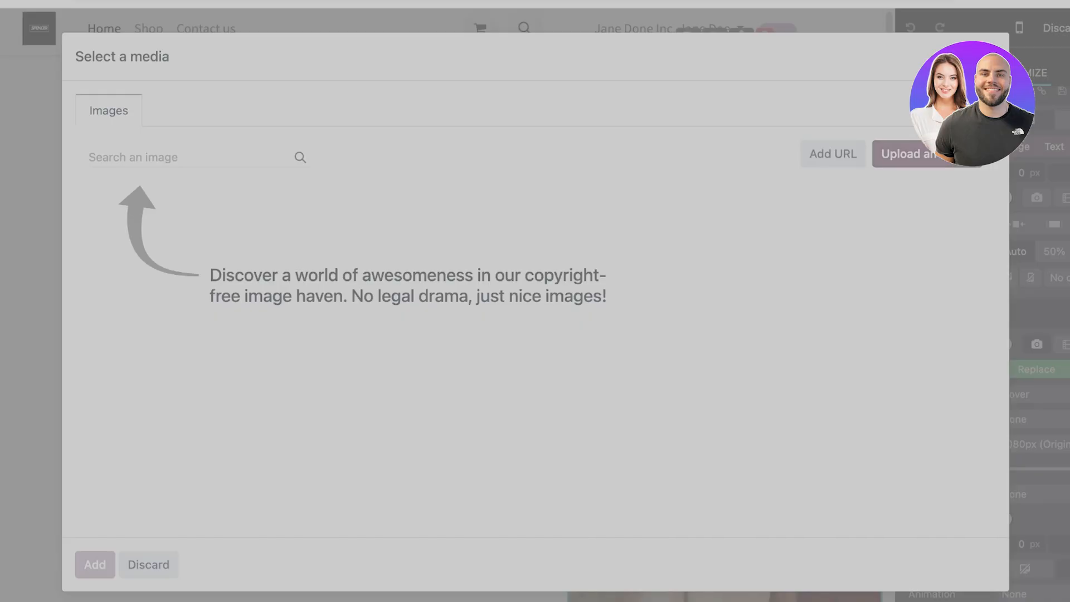
{"action": "left_click", "coordinate": [907, 154]}
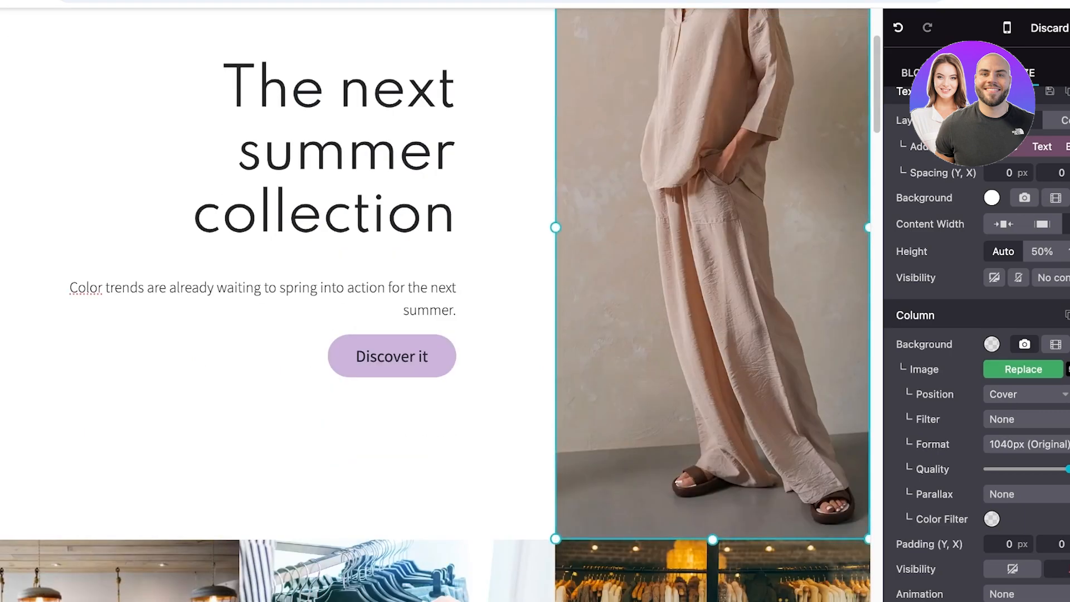
Retype the hero headline as 'Enter a era of elegance' and edit the tagline
{"action": "scroll", "scroll_direction": "down", "scroll_amount": 3}
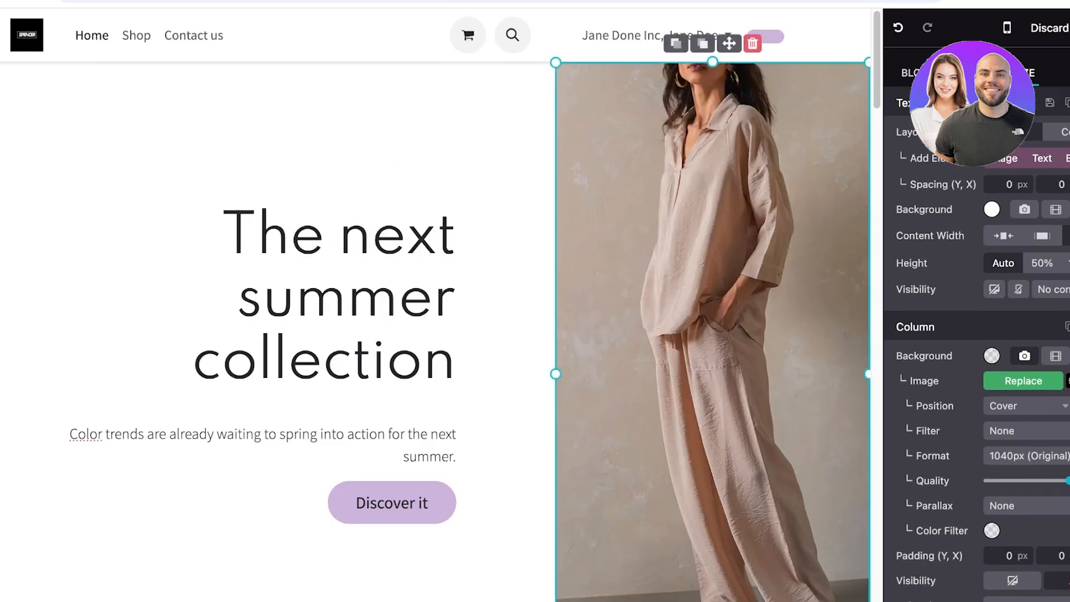
{"action": "left_click", "coordinate": [338, 297]}
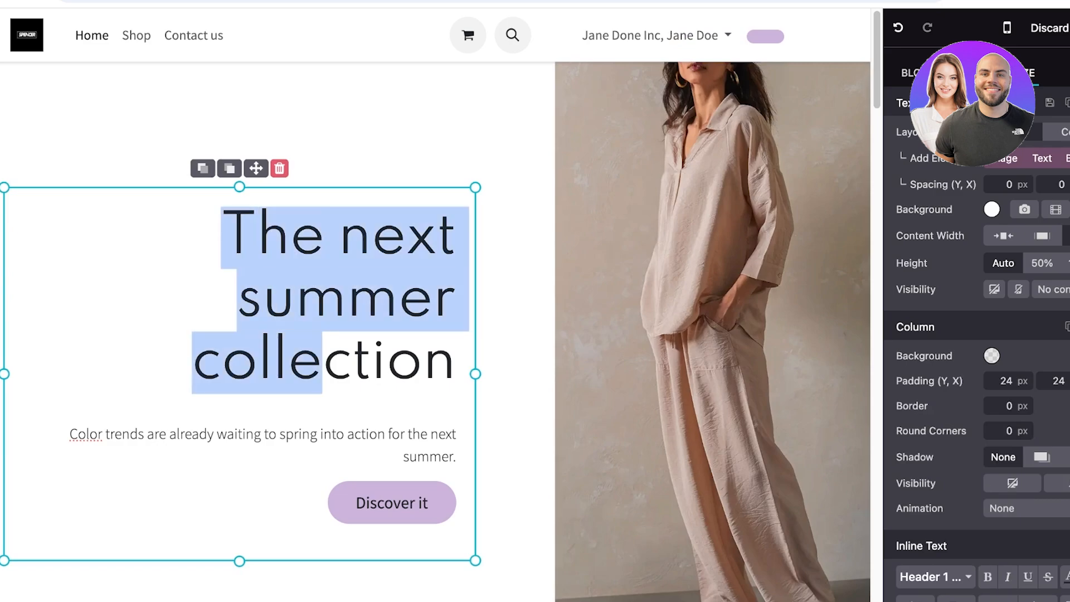
{"action": "left_click", "coordinate": [279, 168]}
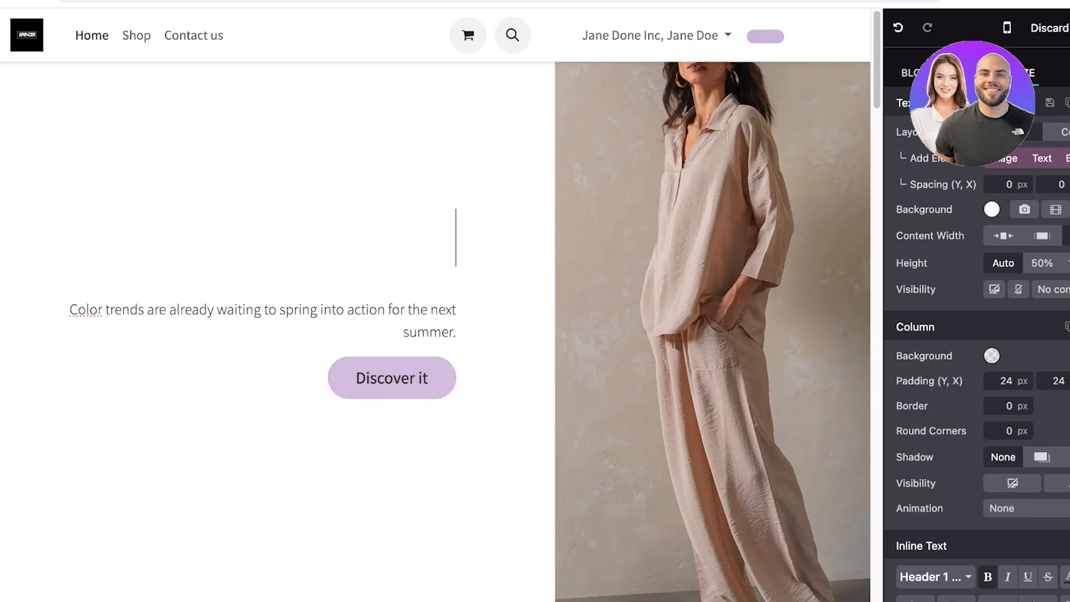
{"action": "type", "text": "Enter a stly"}
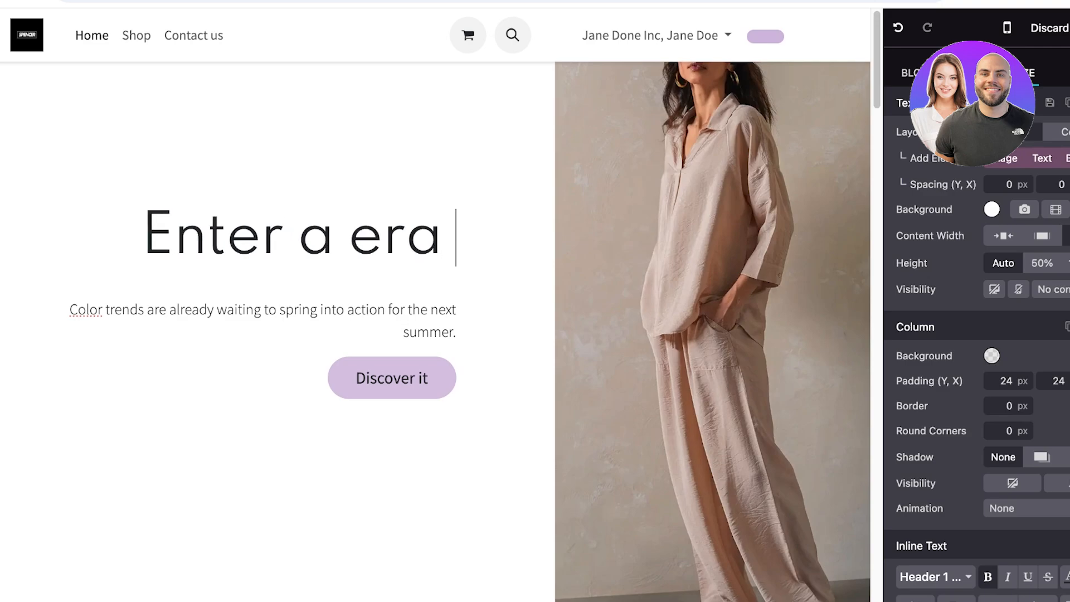
{"action": "type", "text": "of elegance"}
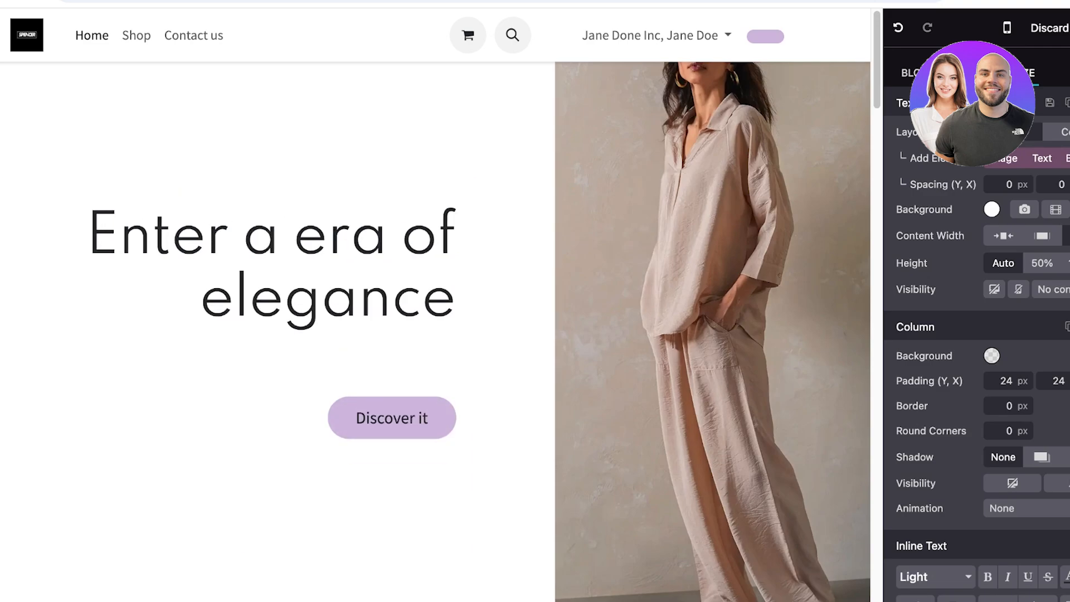
{"action": "type", "text": "The siloutthes of royals"}
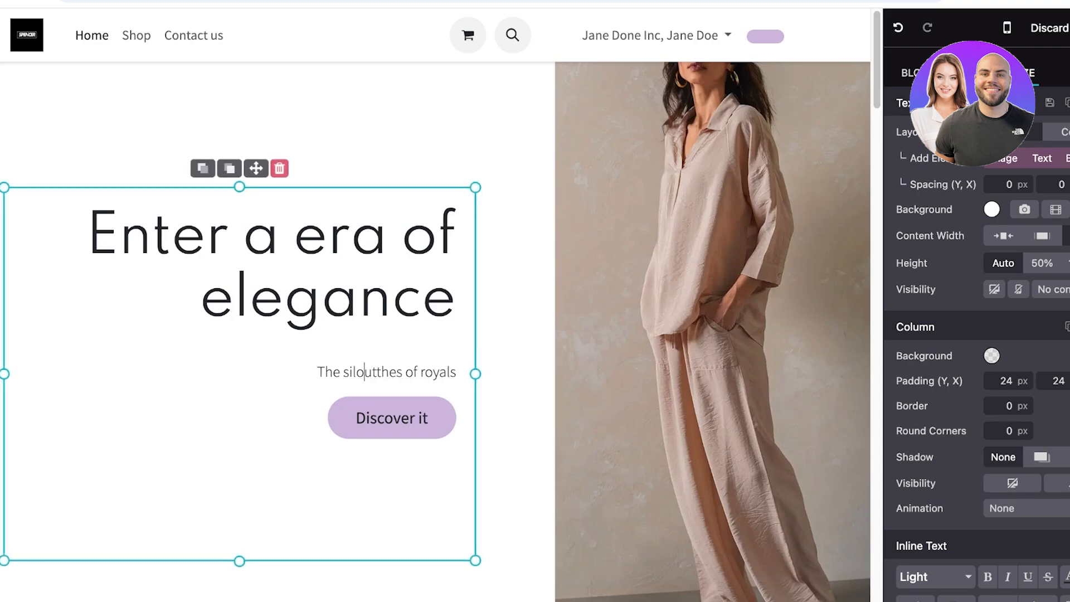
Fix the tagline word 'silouhttes' and start relabelling the Discover it button to Shop Now
{"action": "left_click", "coordinate": [391, 417]}
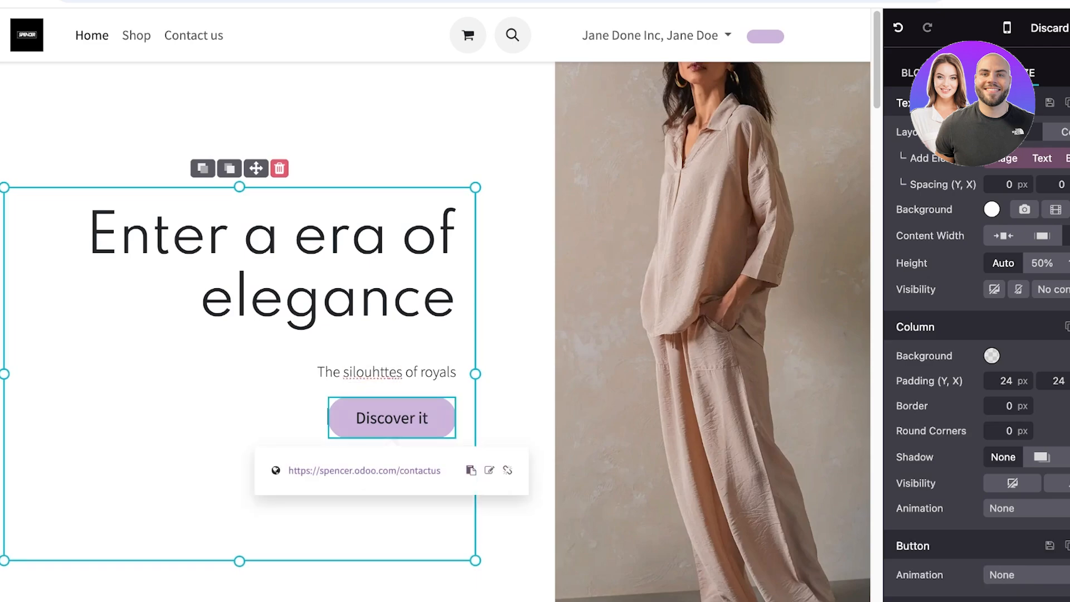
{"action": "double_click", "coordinate": [374, 372]}
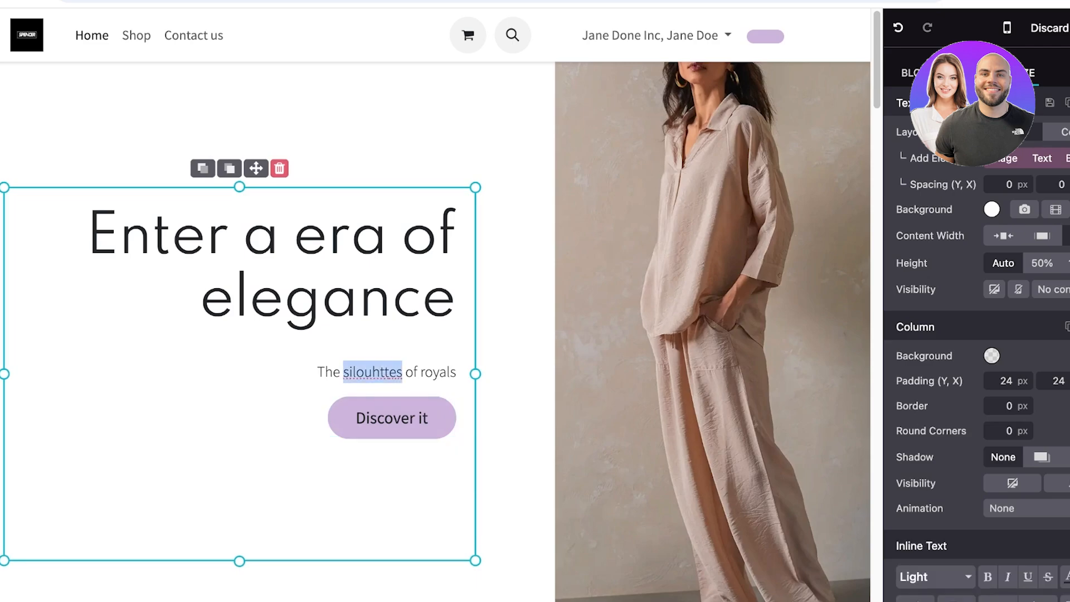
{"action": "left_click", "coordinate": [391, 417]}
{"action": "type", "text": "ShopNow"}
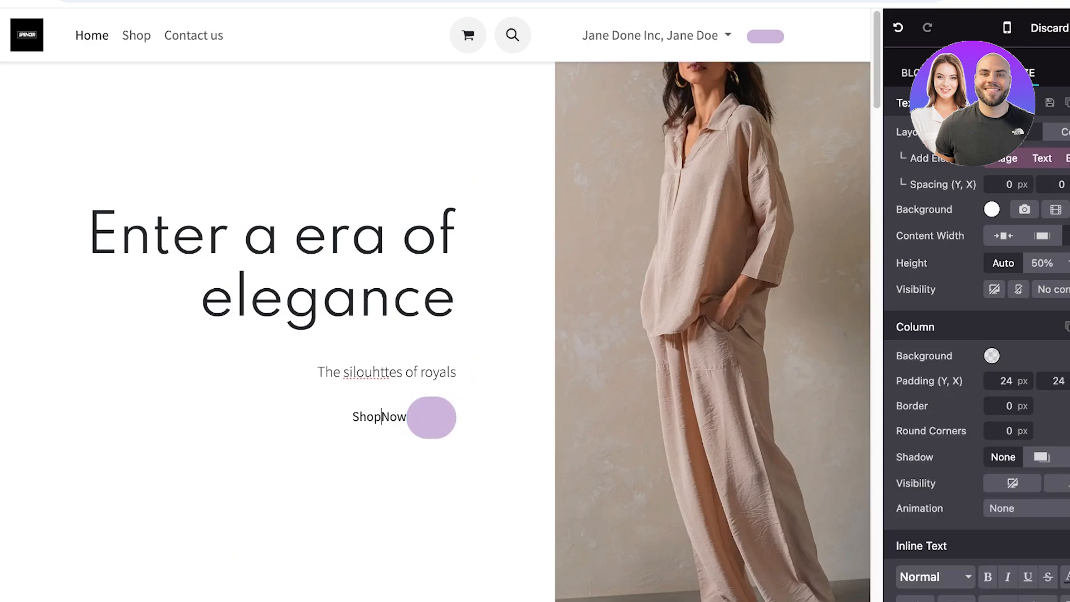
Link the hero button to 'Shop Now', dismiss the media picker, and select the hero section
{"action": "left_click", "coordinate": [431, 416]}
{"action": "type", "text": "A"}
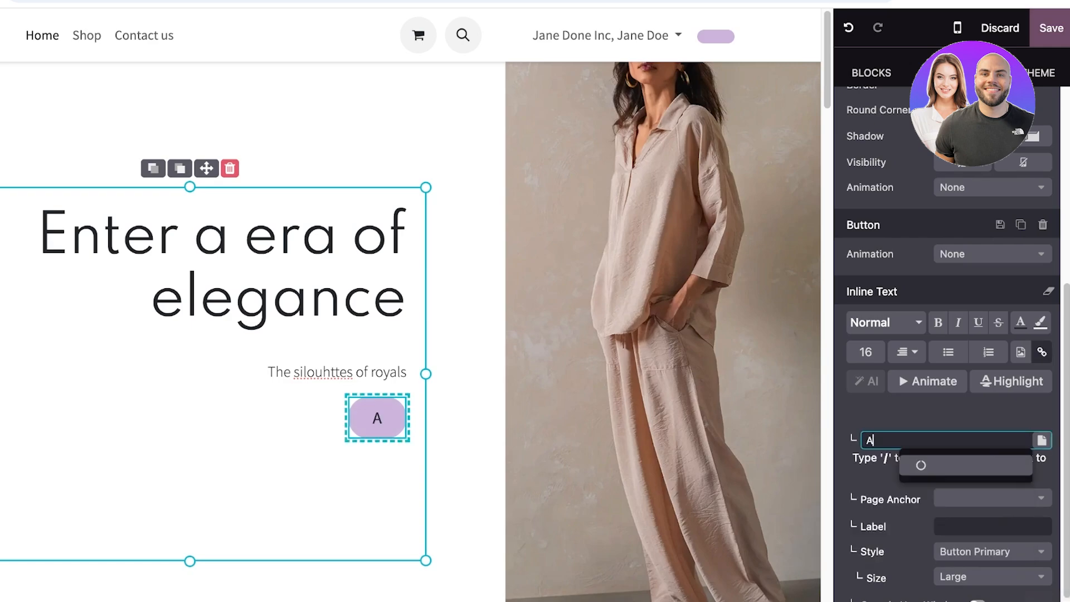
{"action": "type", "text": "Shop Now"}
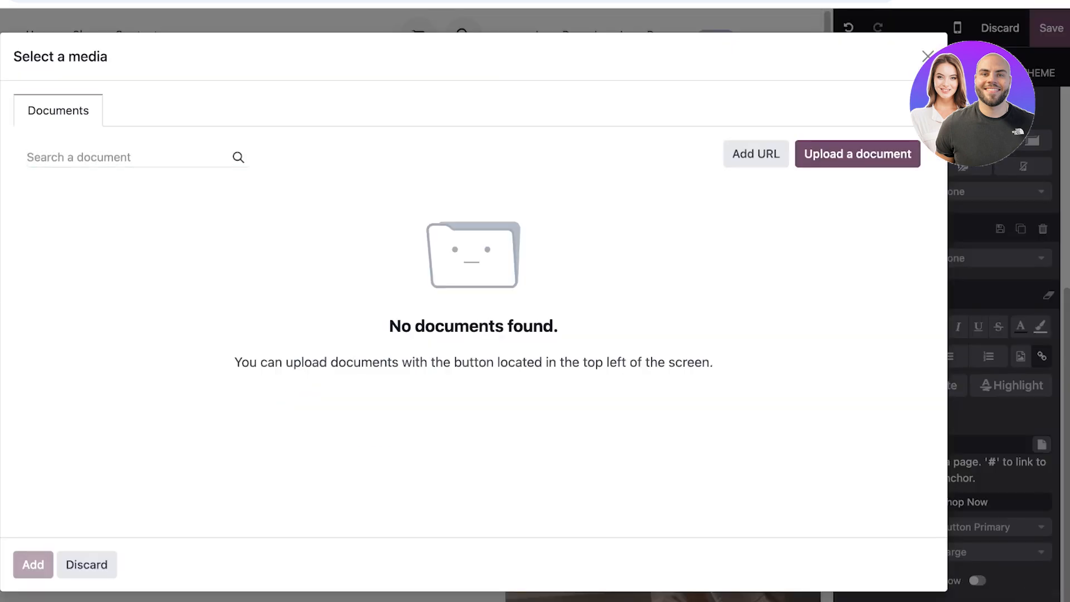
{"action": "left_click", "coordinate": [86, 564]}
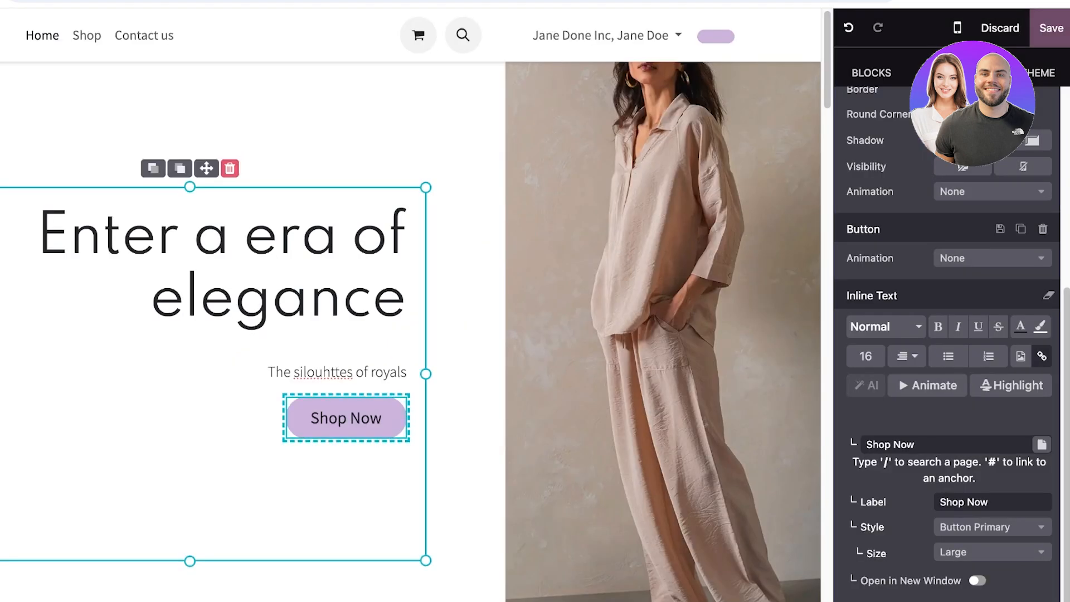
{"action": "left_click", "coordinate": [343, 418]}
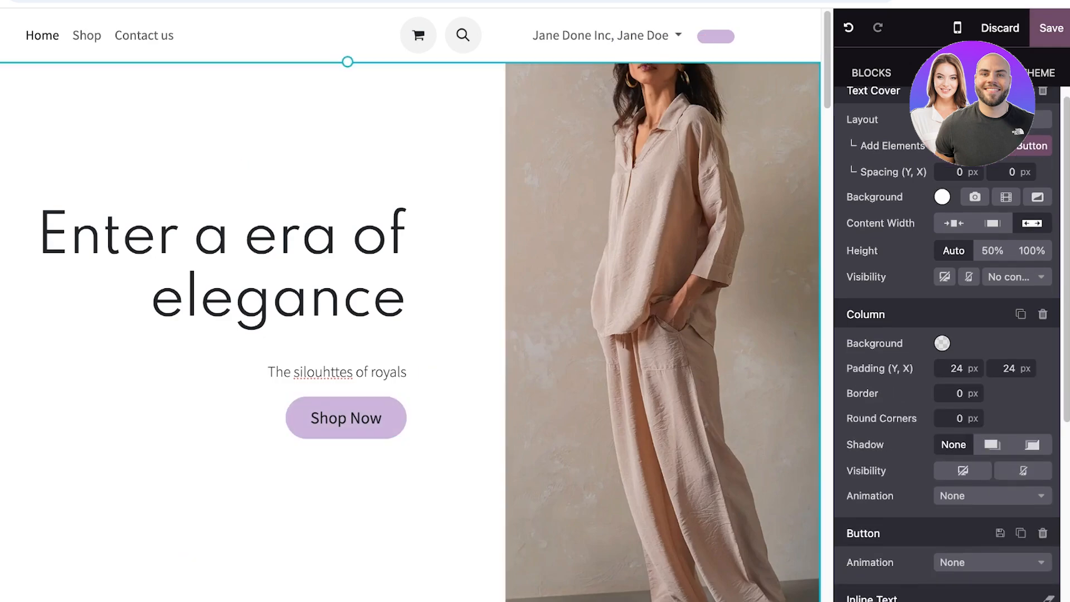
{"action": "left_click", "coordinate": [345, 417]}
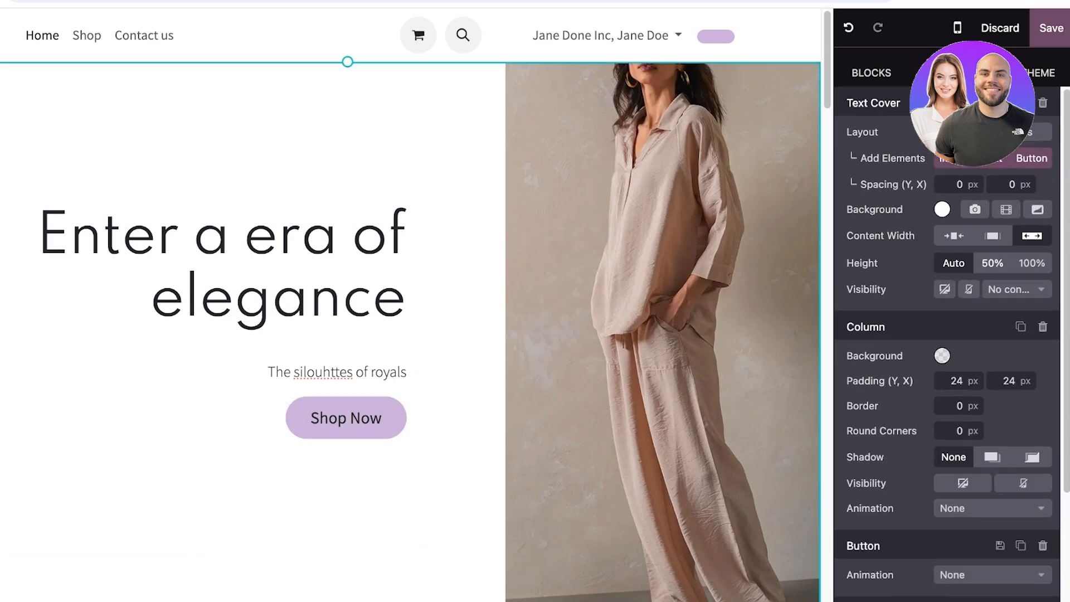
Scroll down and adjust the spacing between the gallery images
{"action": "scroll", "scroll_direction": "down", "scroll_amount": 3}
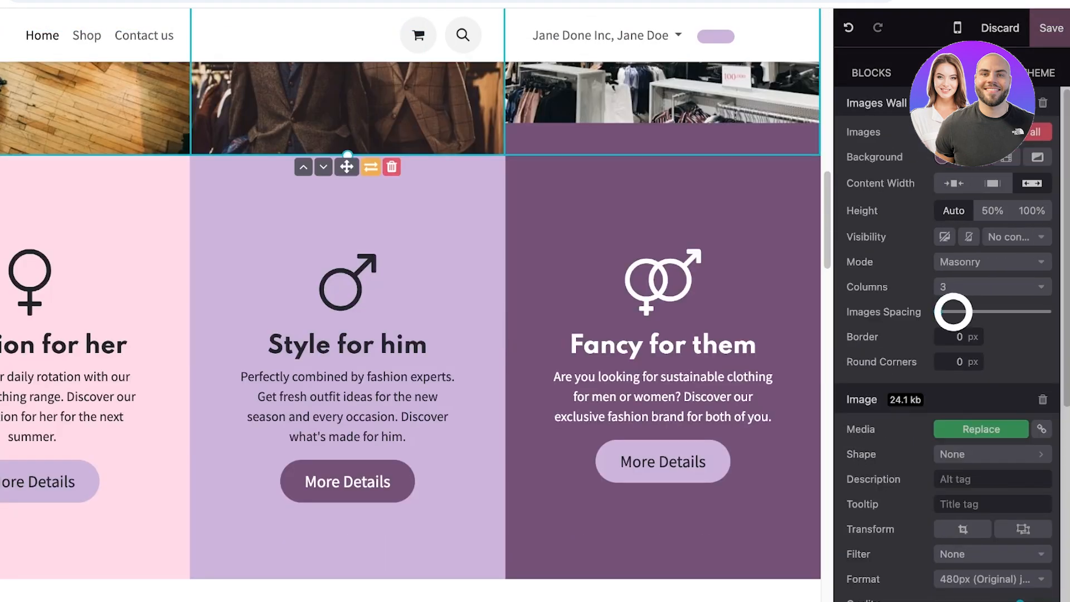
{"action": "left_click_drag", "start_coordinate": [954, 311], "coordinate": [947, 311]}
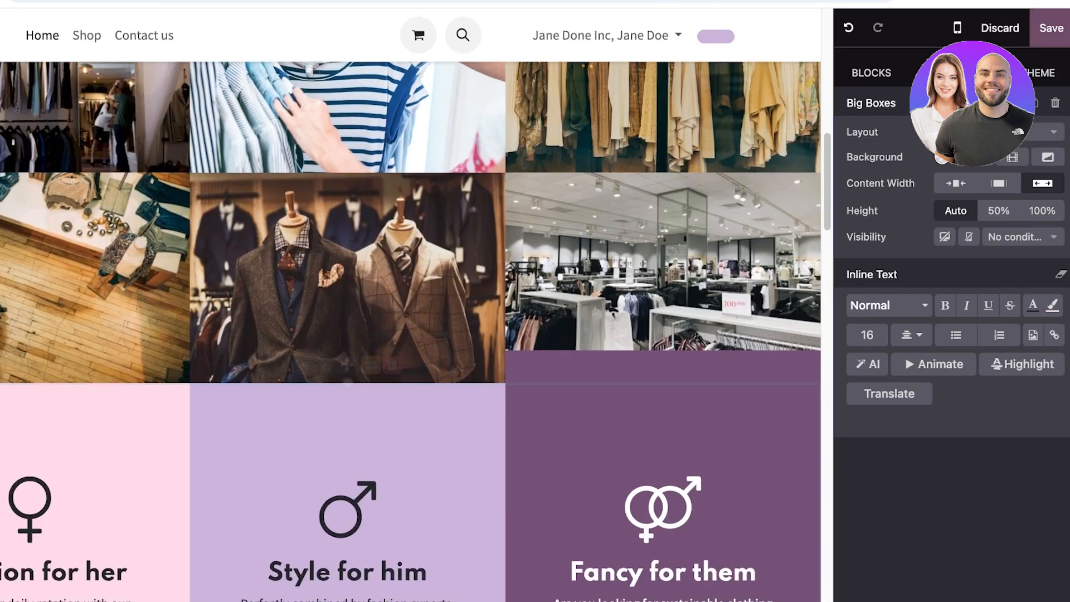
{"action": "scroll", "scroll_direction": "down", "scroll_amount": 3}
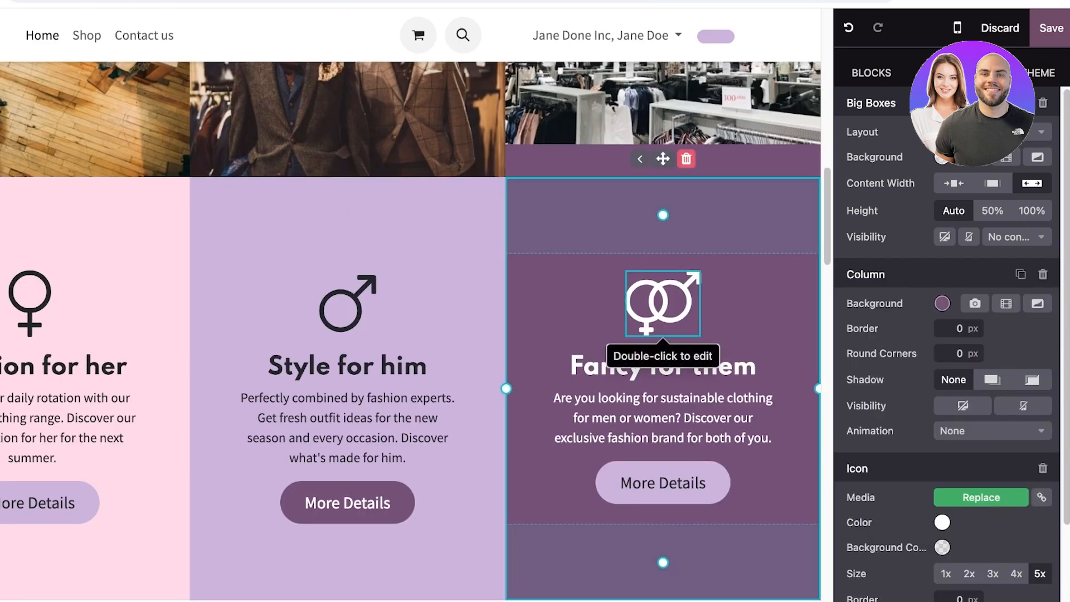
Browse icon choices for the 'Fancy for them' and 'Style for him' columns without picking any
{"action": "left_click", "coordinate": [980, 496]}
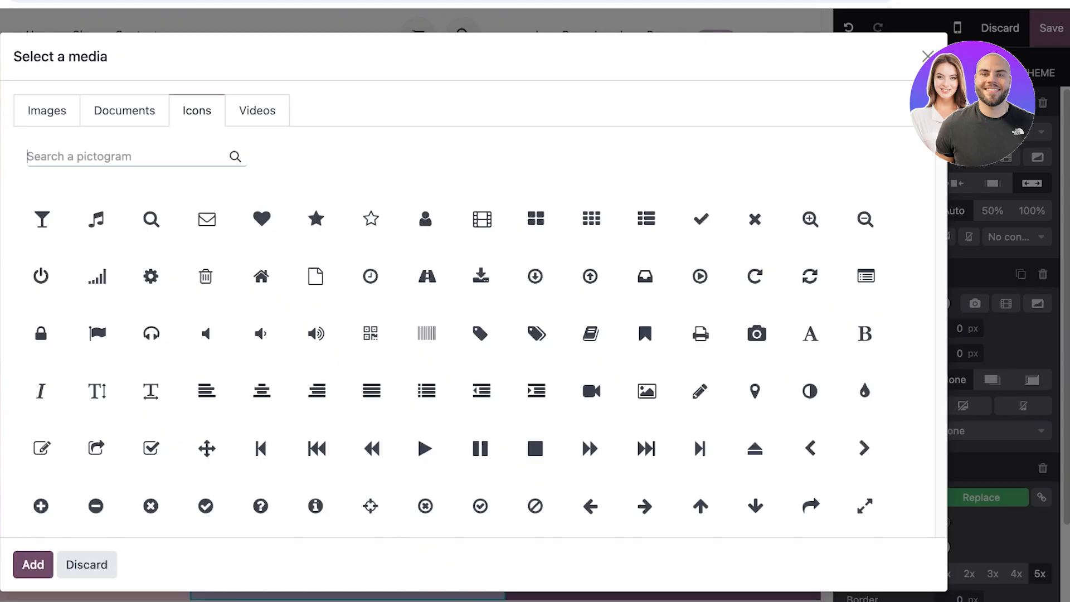
{"action": "left_click", "coordinate": [32, 565]}
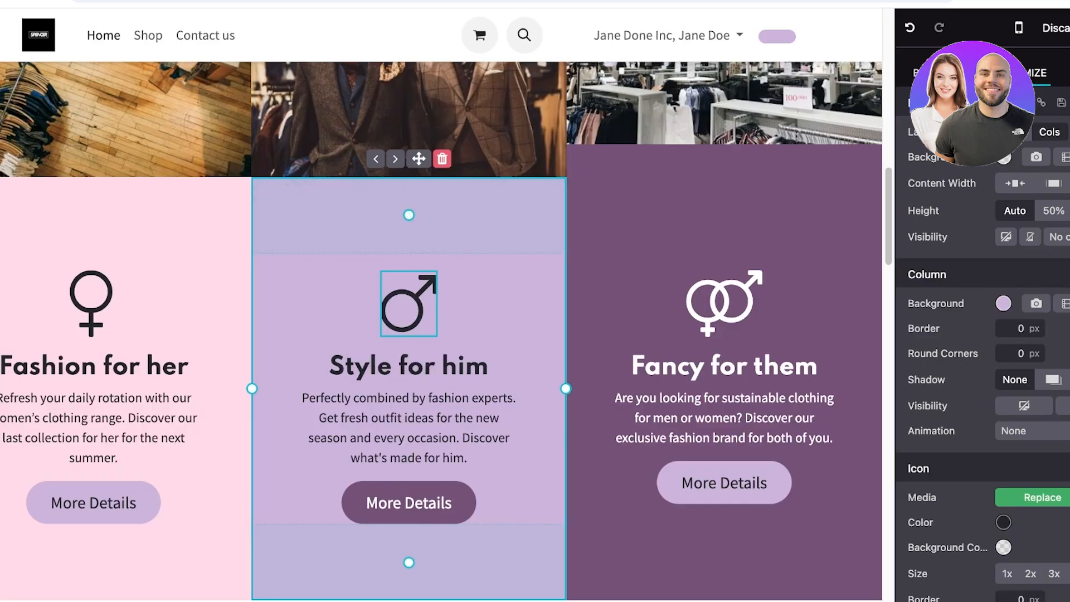
{"action": "left_click", "coordinate": [1037, 497]}
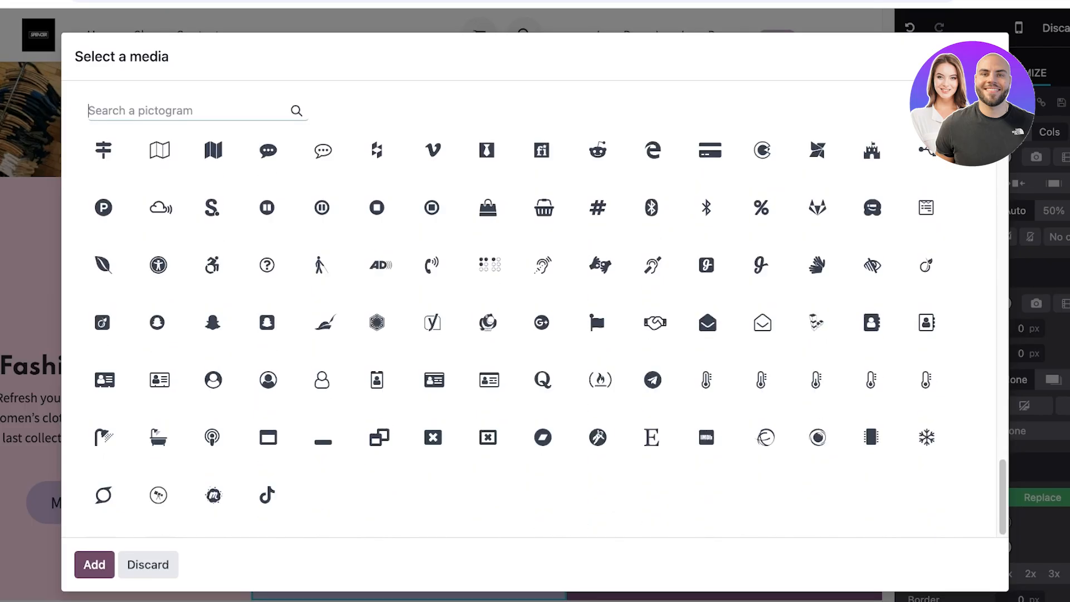
{"action": "left_click", "coordinate": [93, 565]}
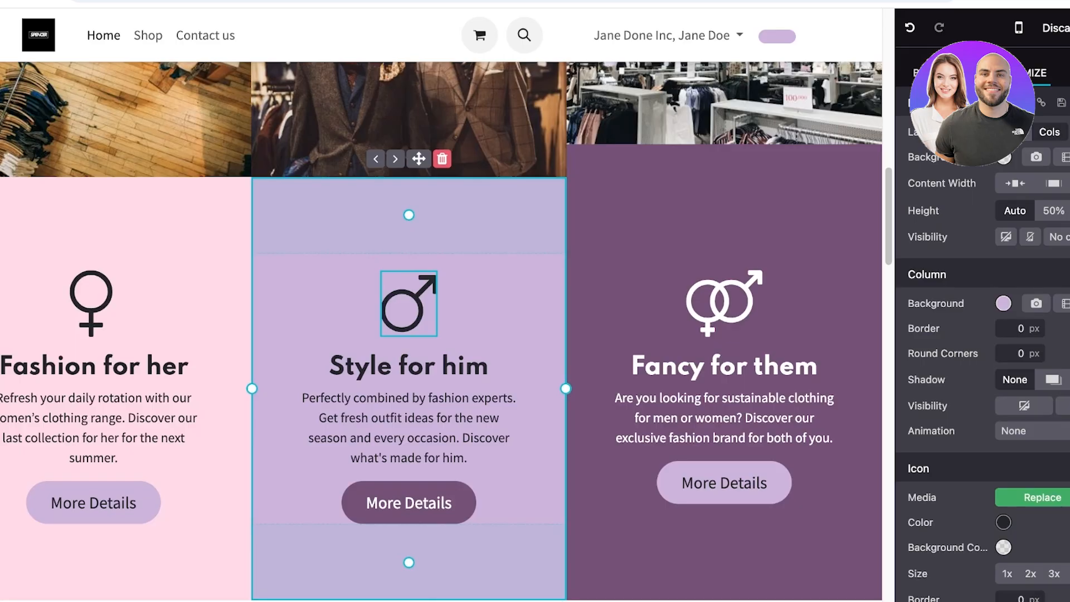
{"action": "scroll", "scroll_direction": "down", "scroll_amount": 3}
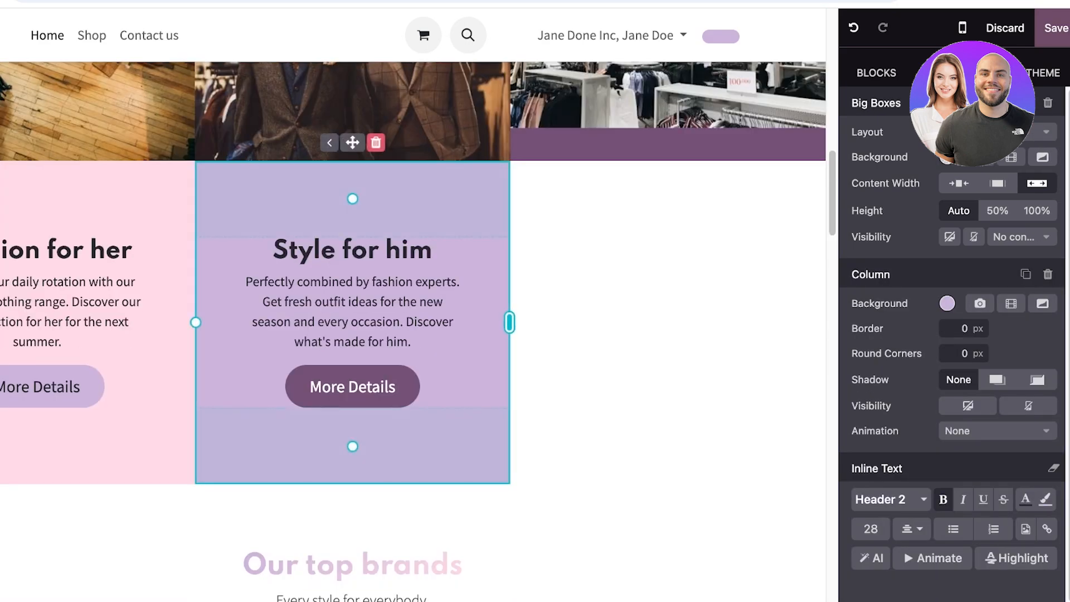
{"action": "left_click_drag", "start_coordinate": [509, 322], "coordinate": [745, 322]}
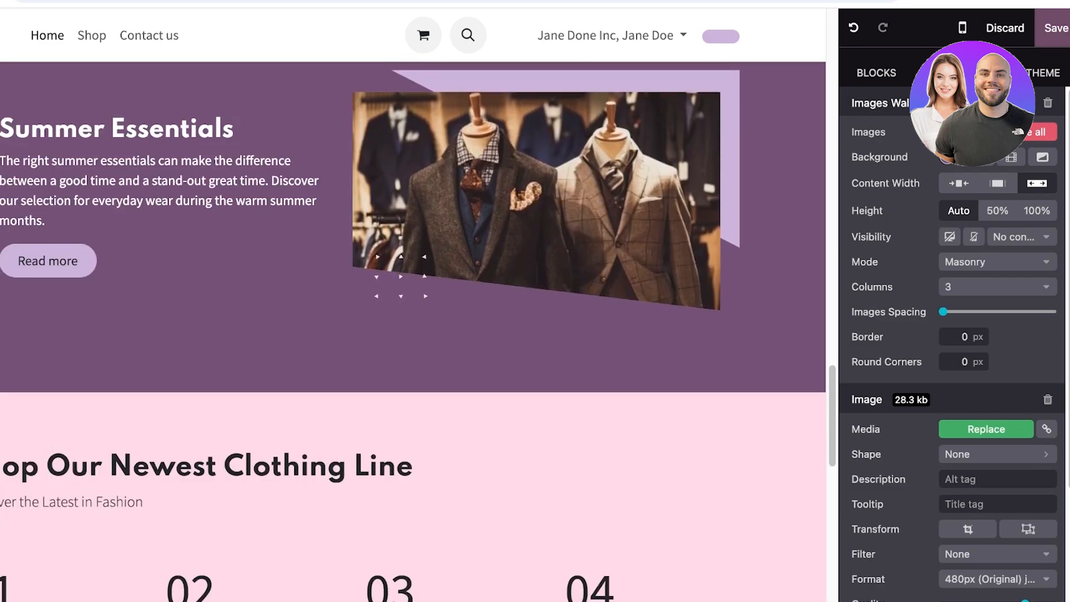
Save the homepage edits, then open and close the eCommerce menu
{"action": "scroll", "scroll_direction": "down", "scroll_amount": 3}
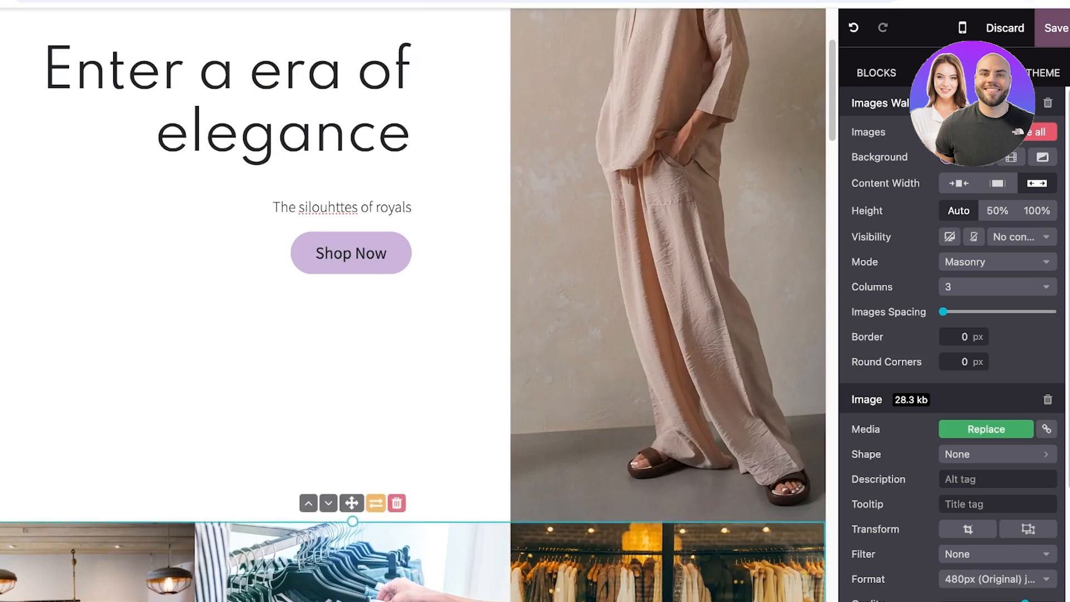
{"action": "left_click", "coordinate": [876, 73]}
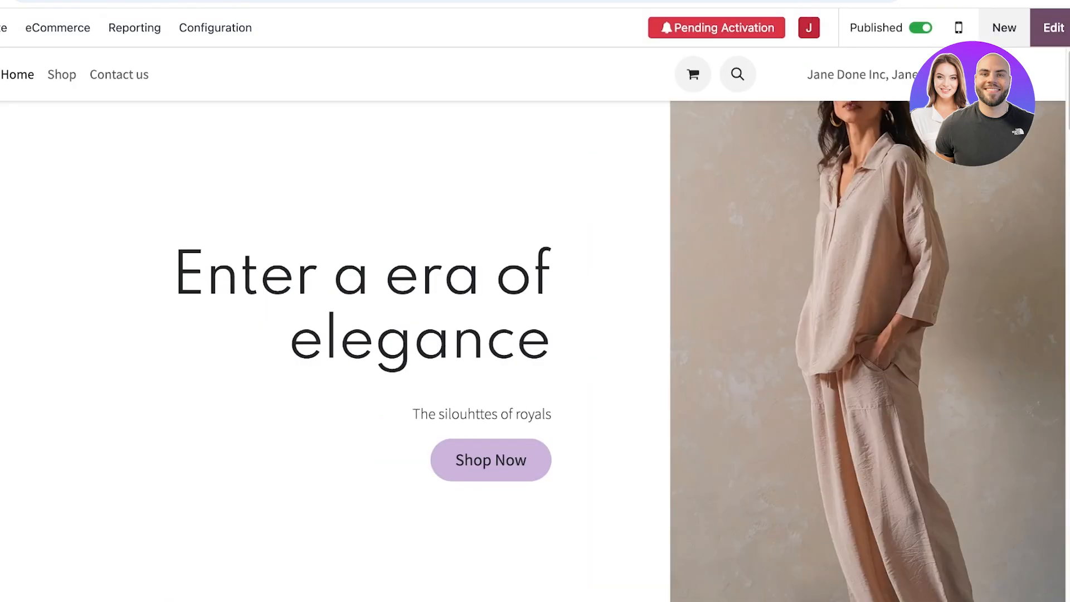
{"action": "left_click", "coordinate": [169, 27]}
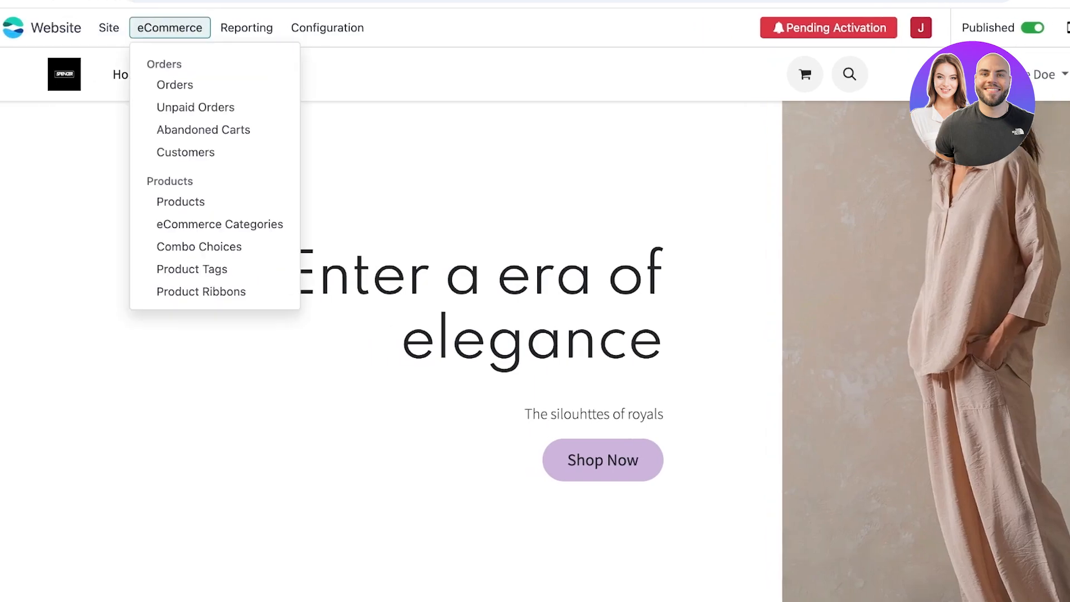
{"action": "left_click", "coordinate": [170, 27]}
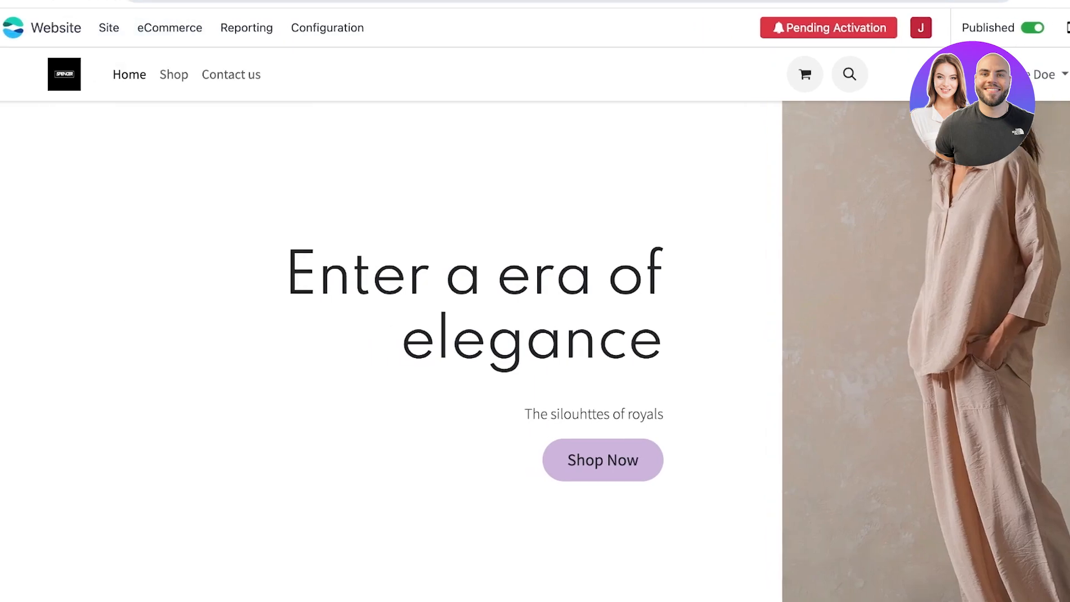
Open eCommerce > Products to list published products, then close the menu
{"action": "left_click", "coordinate": [169, 27]}
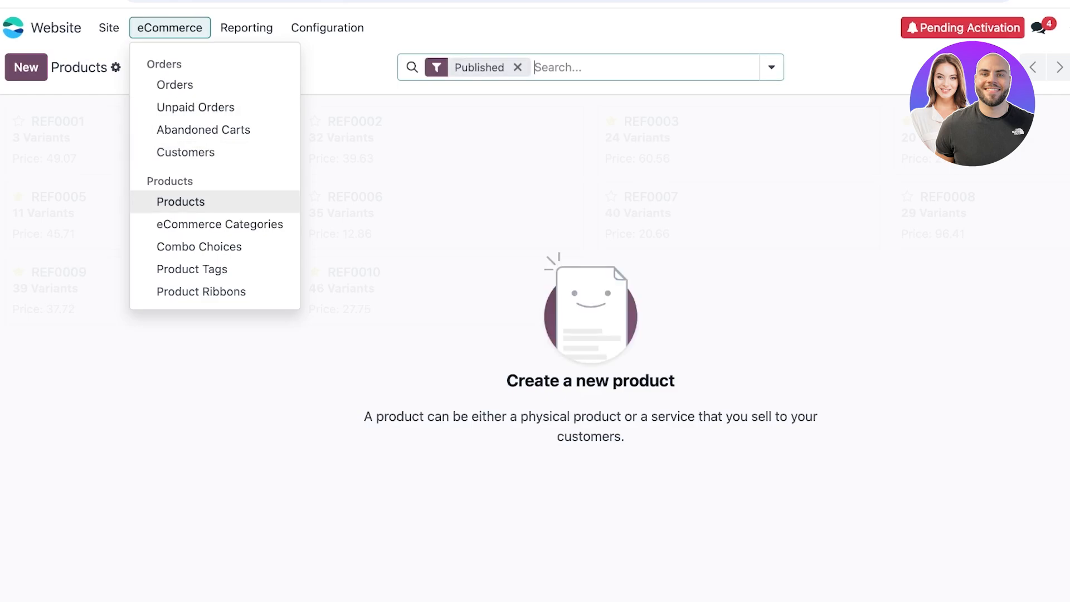
{"action": "mouse_move", "coordinate": [192, 269]}
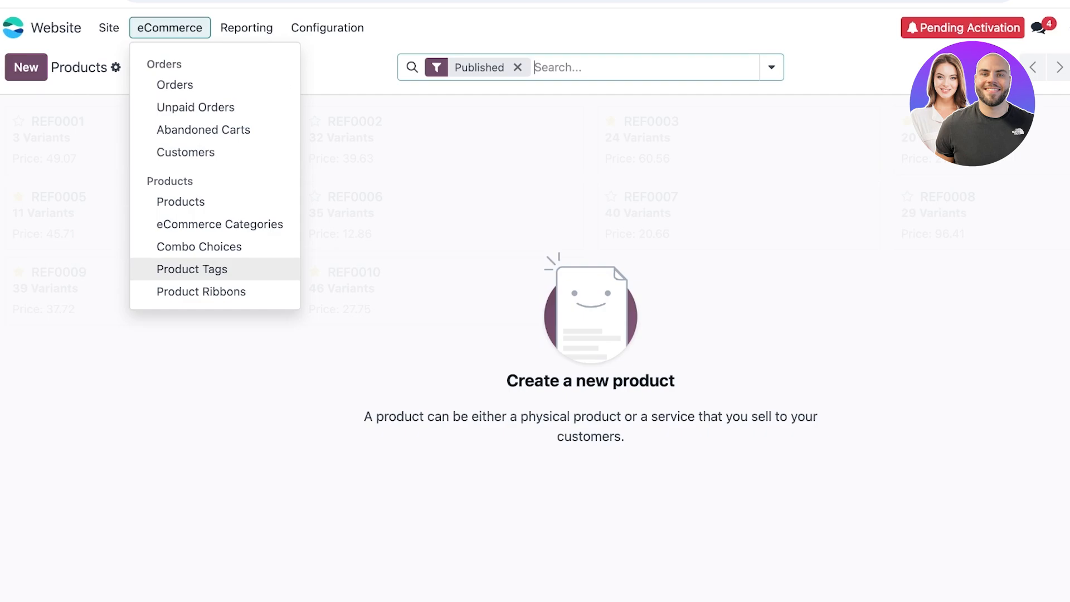
{"action": "left_click", "coordinate": [170, 27]}
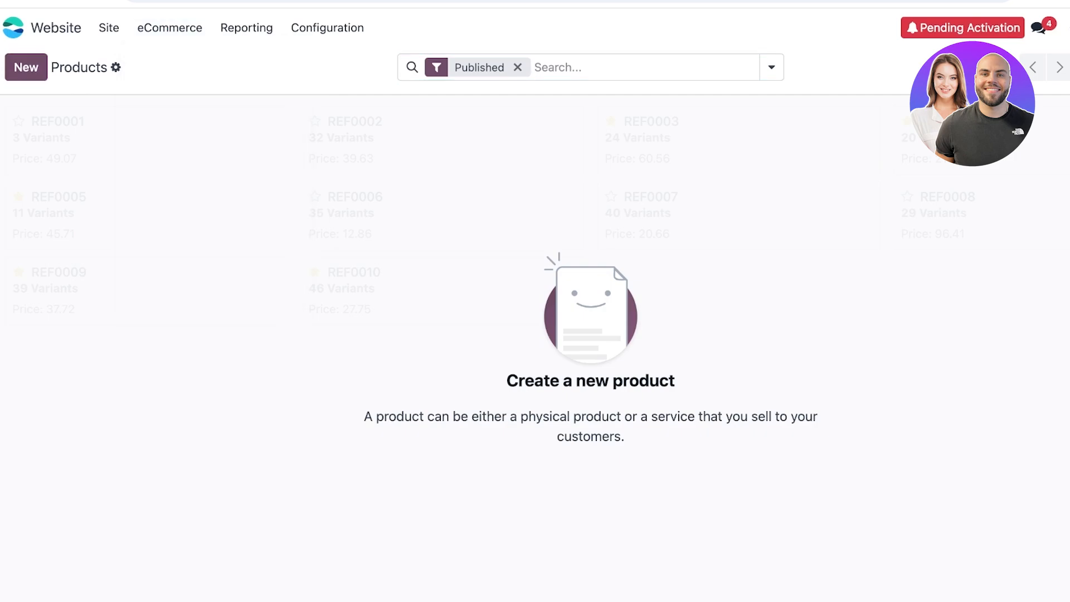